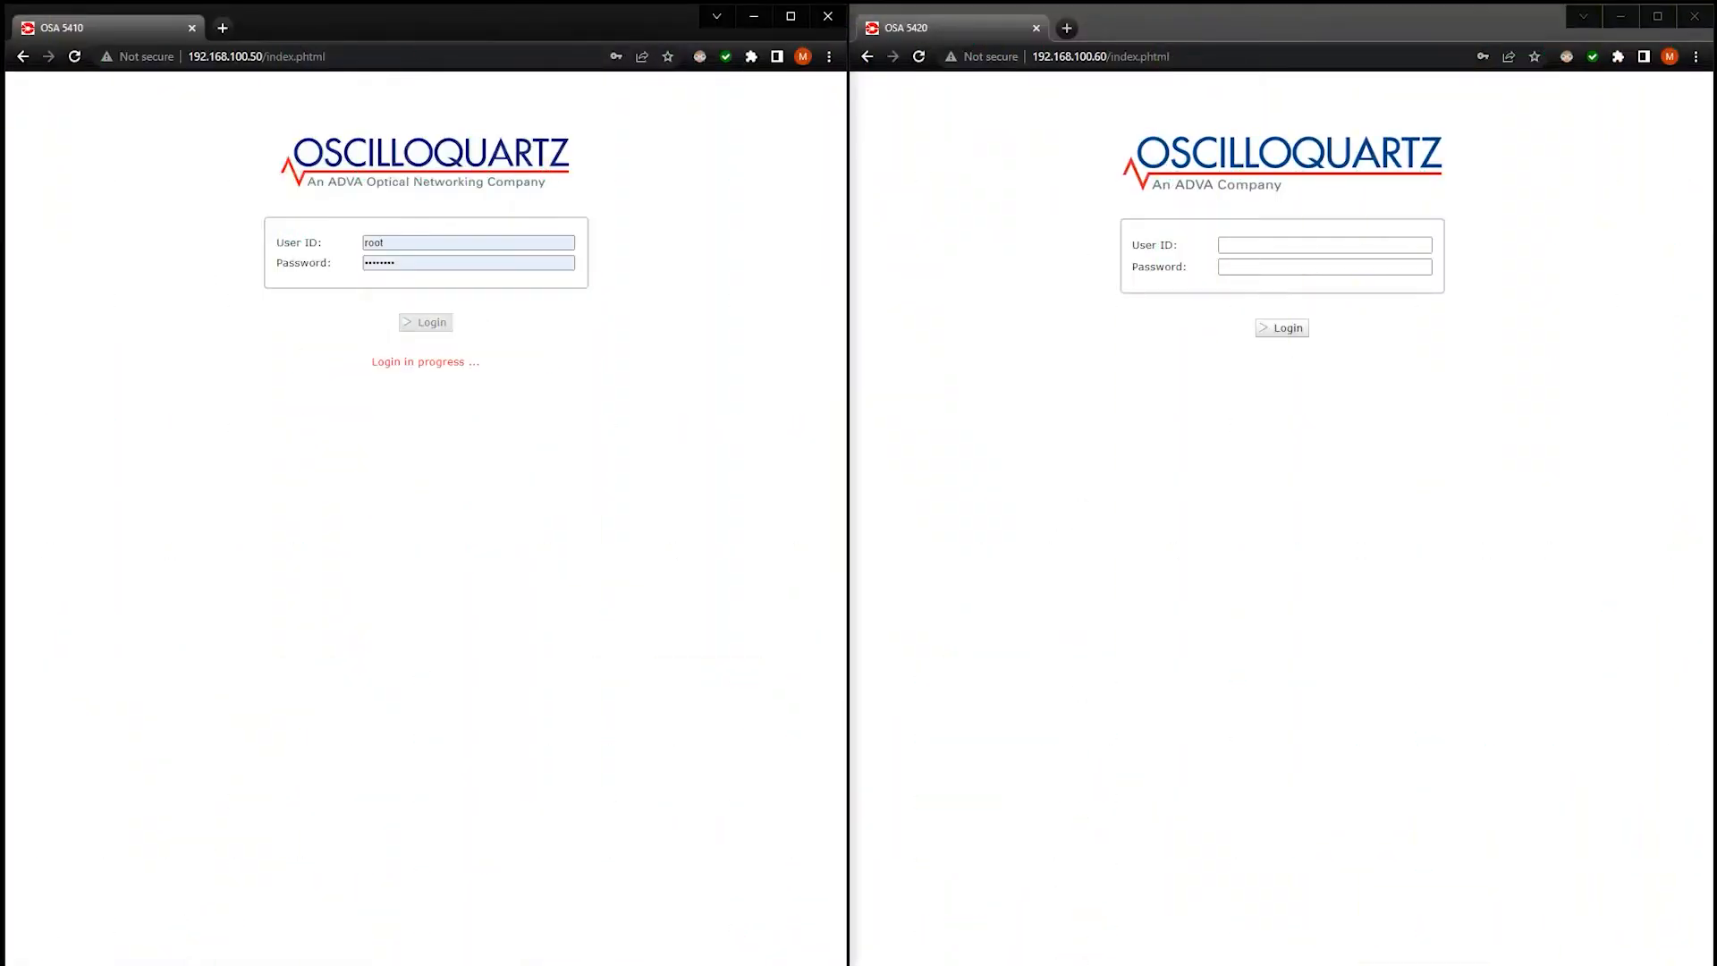
Log in as root to the OSA 5410 and OSA 5420 web interfaces
{"action": "left_click", "coordinate": [424, 322]}
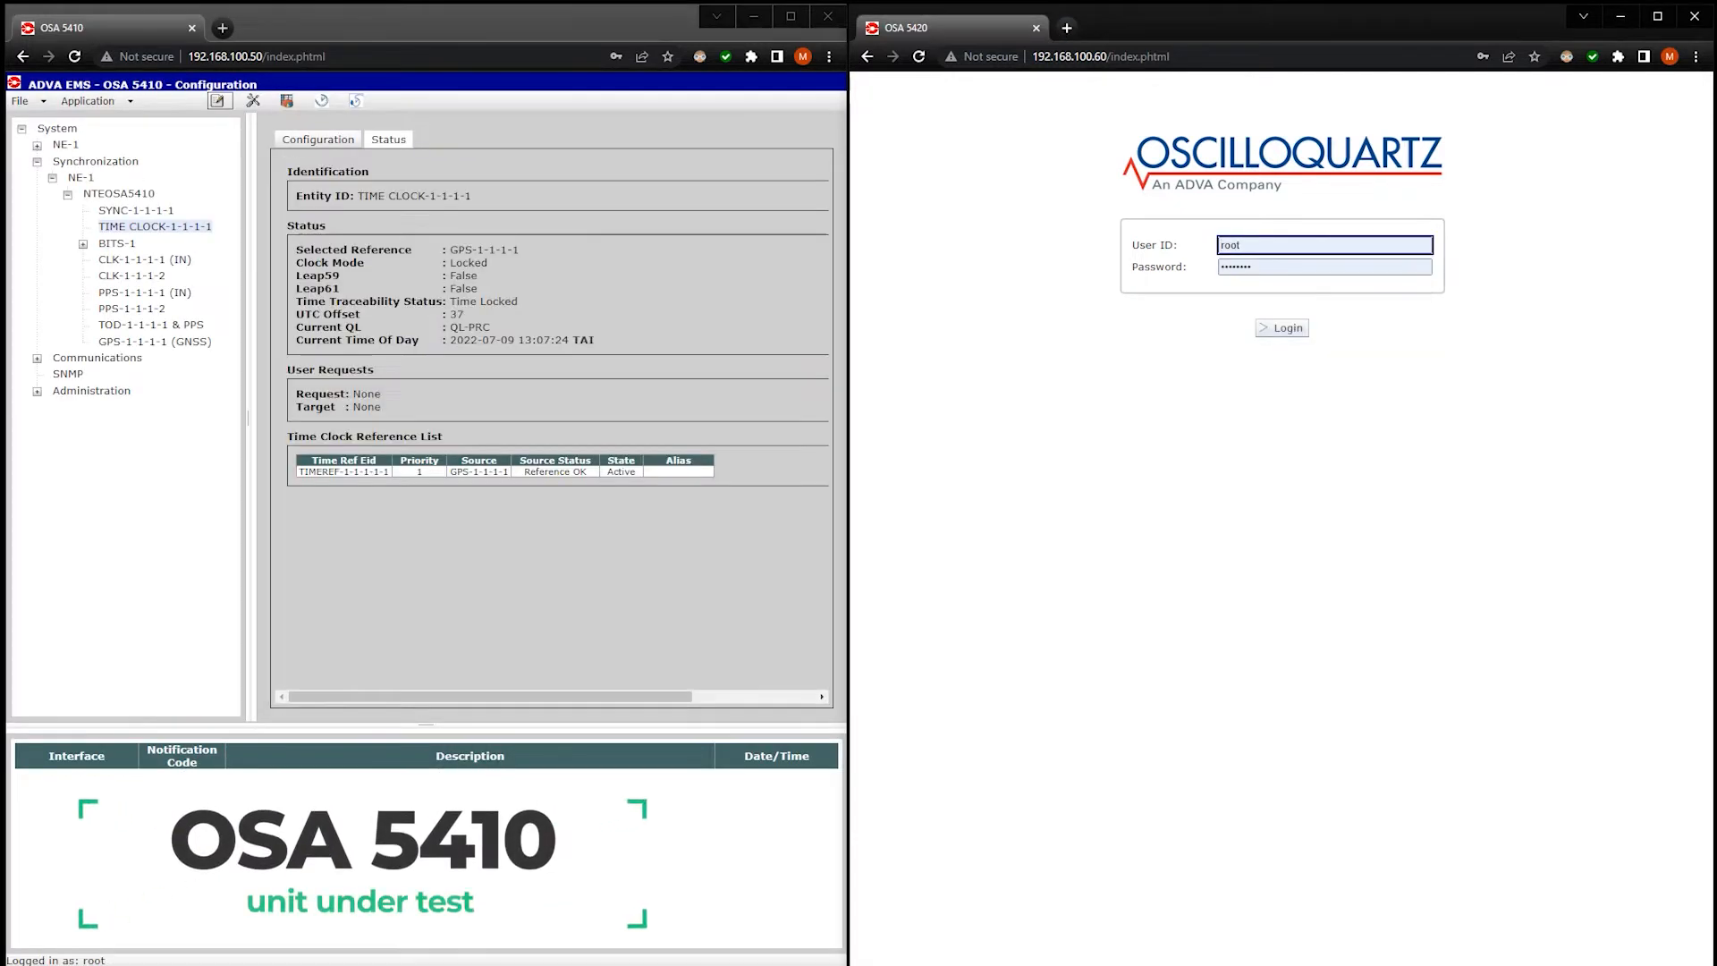
{"action": "left_click", "coordinate": [1281, 327]}
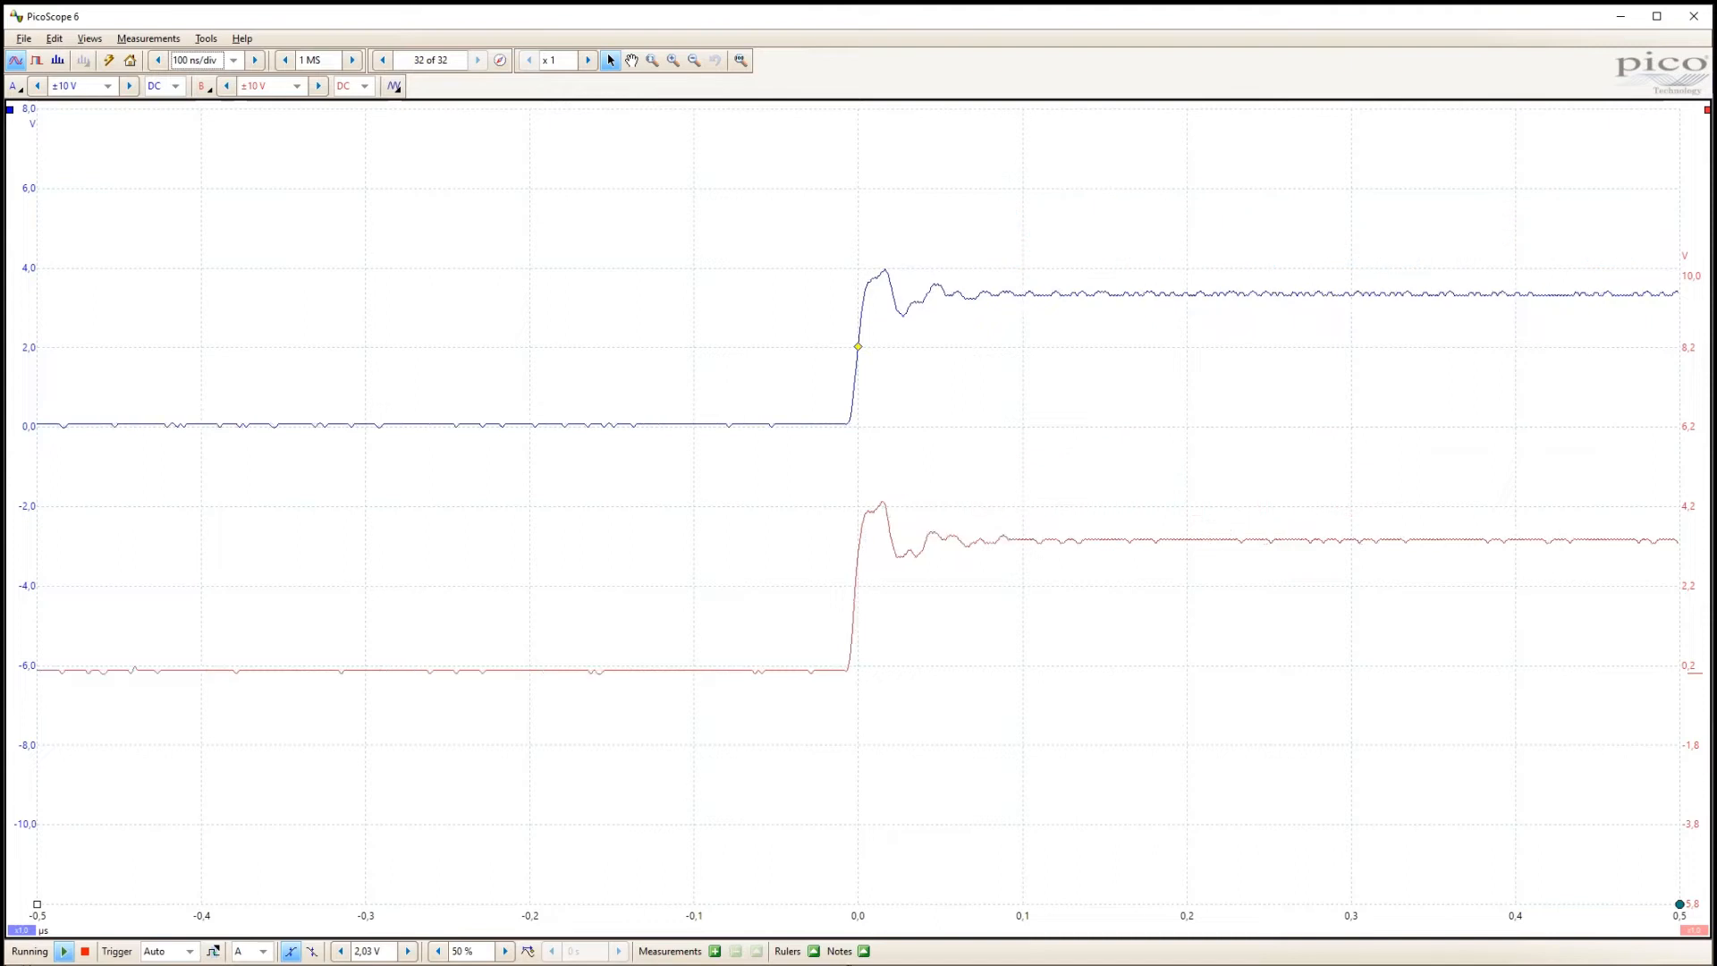
Set the PicoScope timebase to 100 ms per division
{"action": "left_click", "coordinate": [231, 59]}
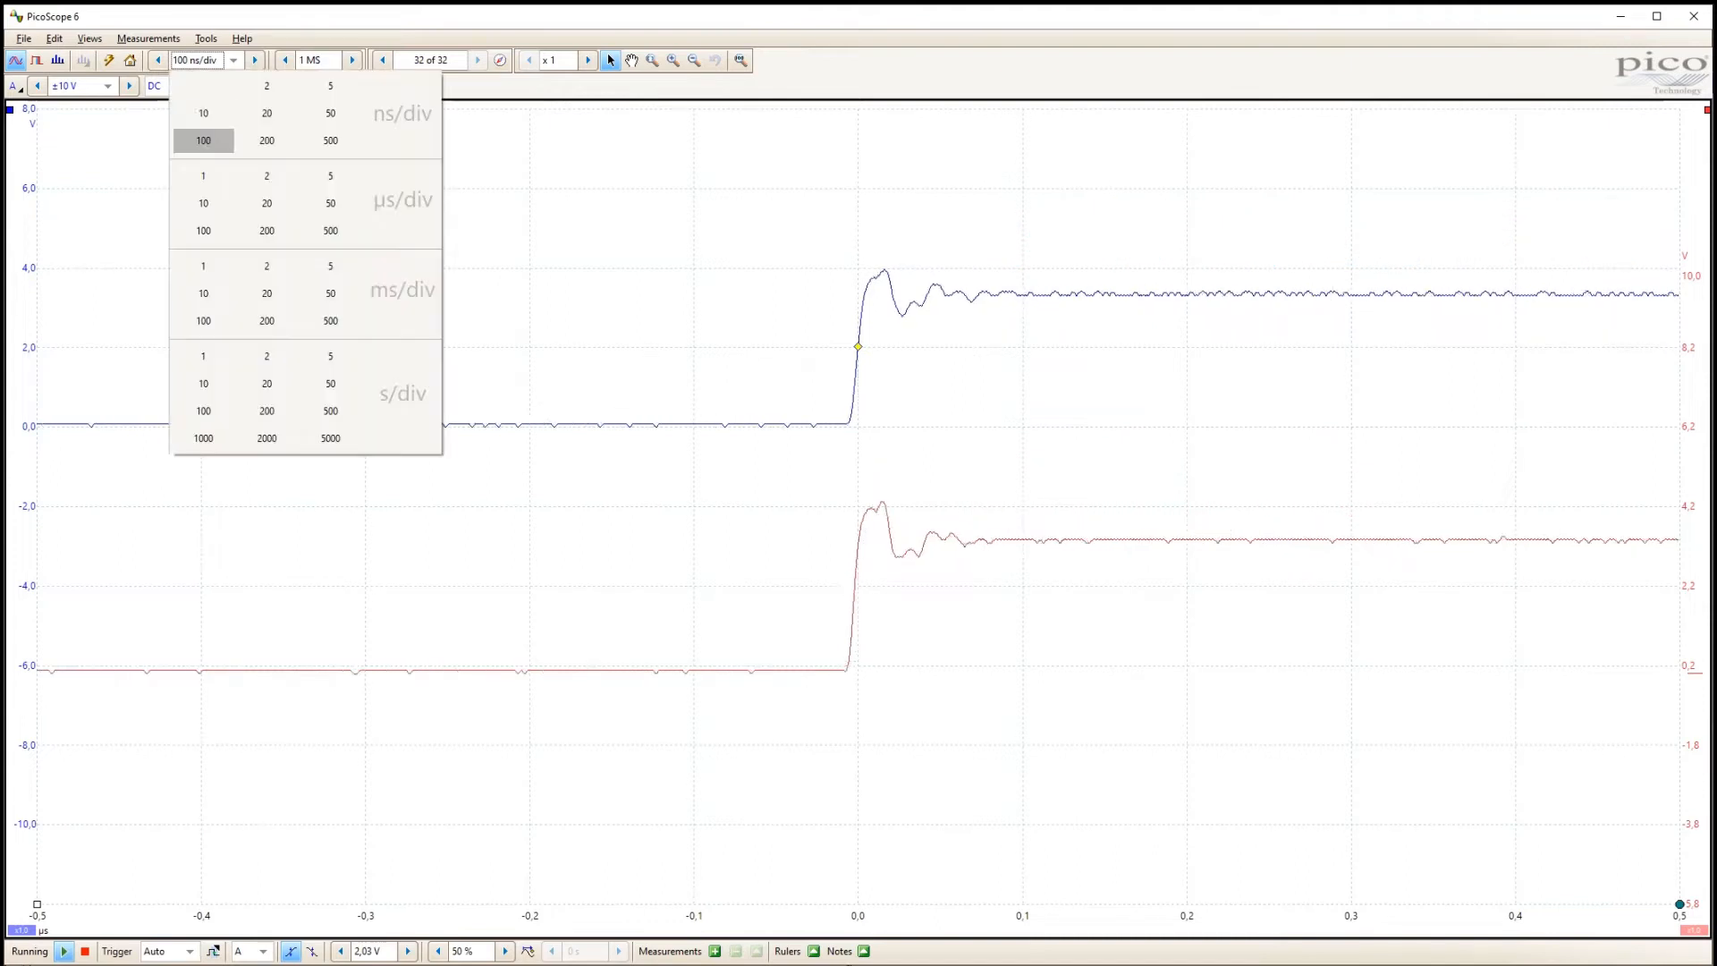
{"action": "left_click", "coordinate": [203, 320]}
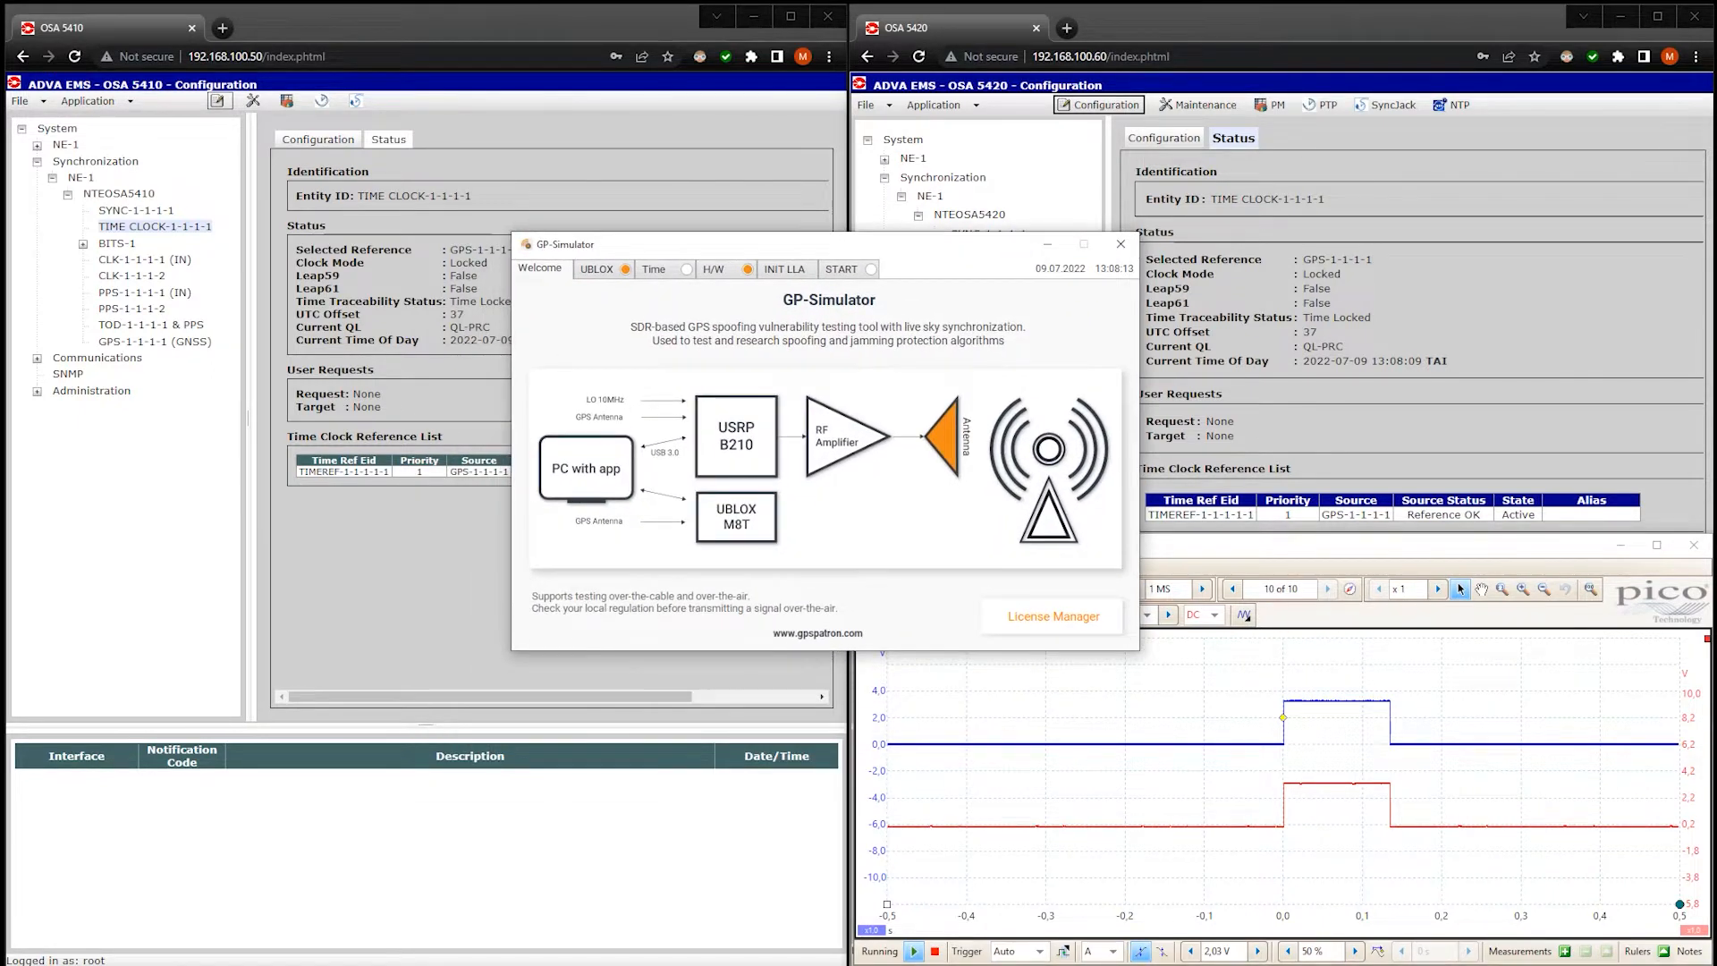
Switch simulation to Past time, starting now (09.07.2022 12:08:22), and confirm
{"action": "left_click", "coordinate": [653, 268]}
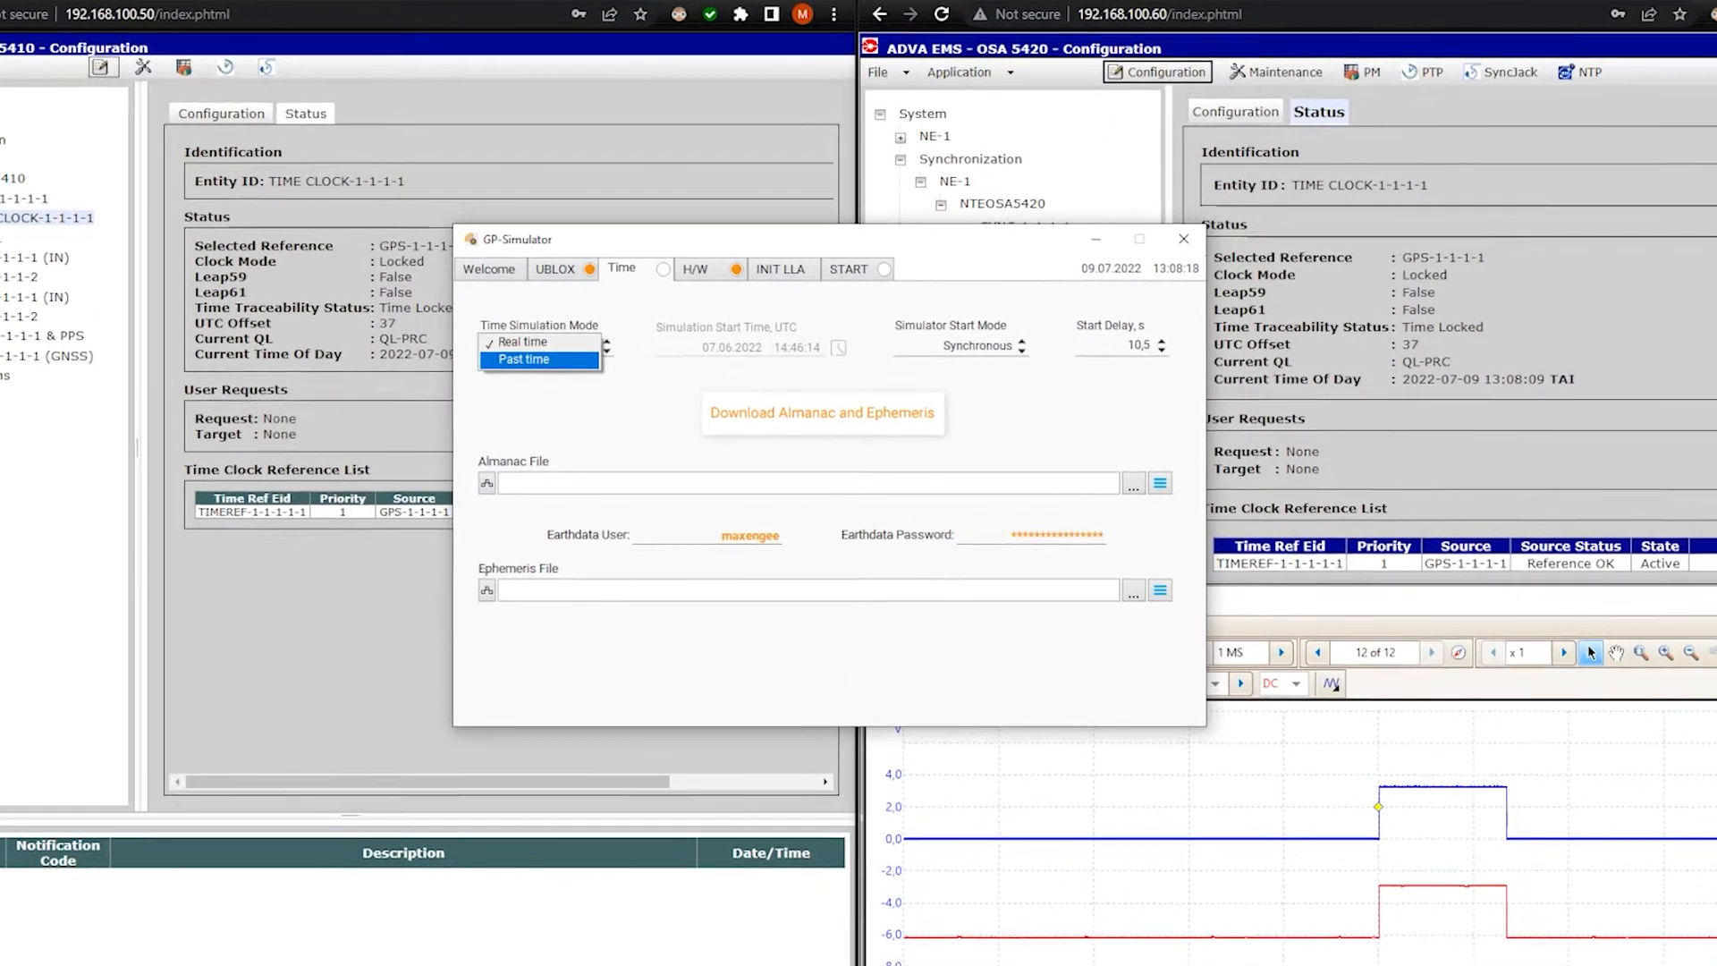
{"action": "left_click", "coordinate": [522, 359]}
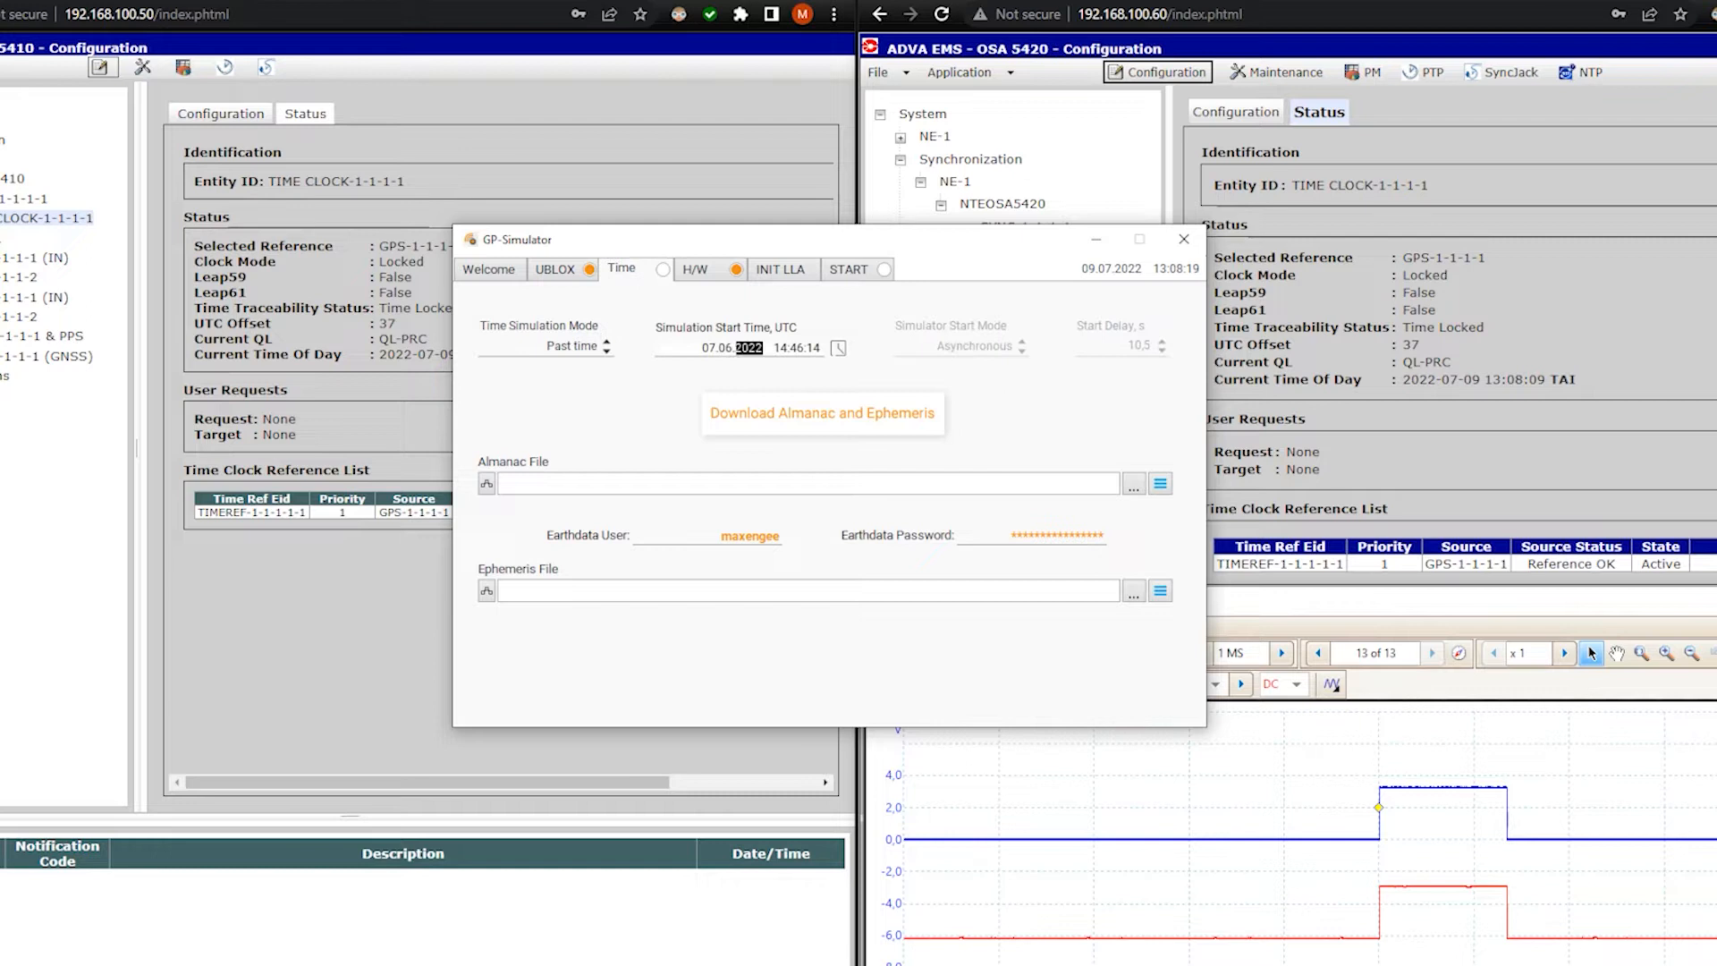
{"action": "left_click", "coordinate": [838, 348]}
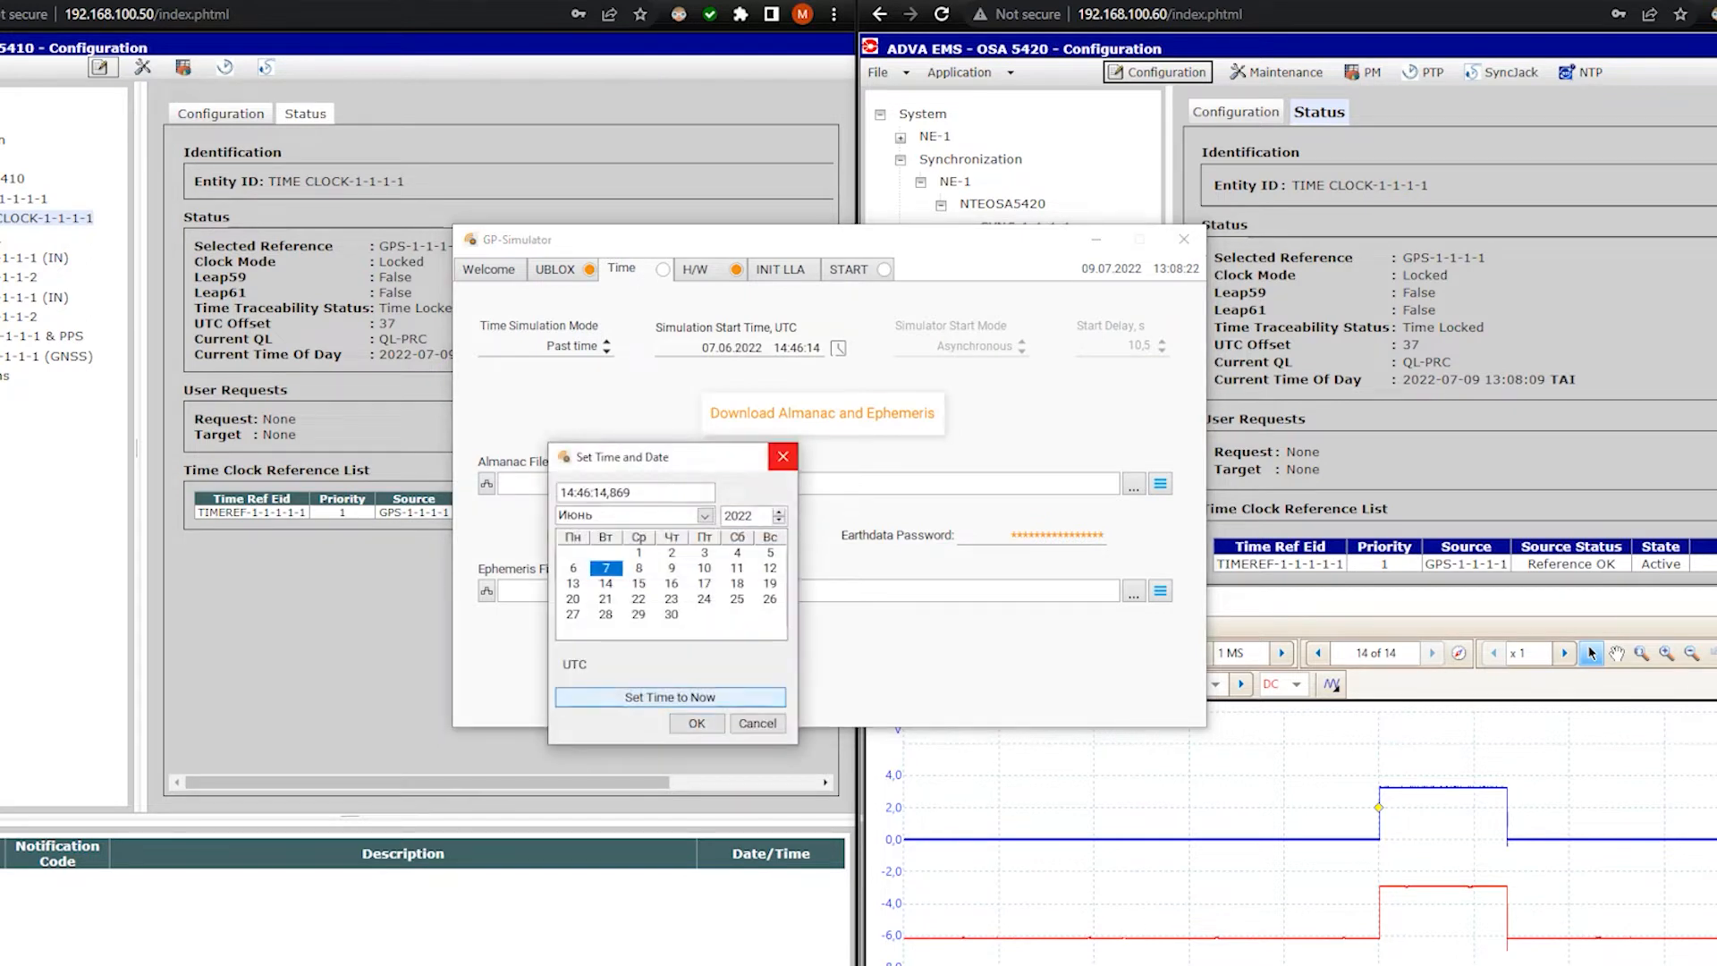
{"action": "left_click", "coordinate": [669, 697]}
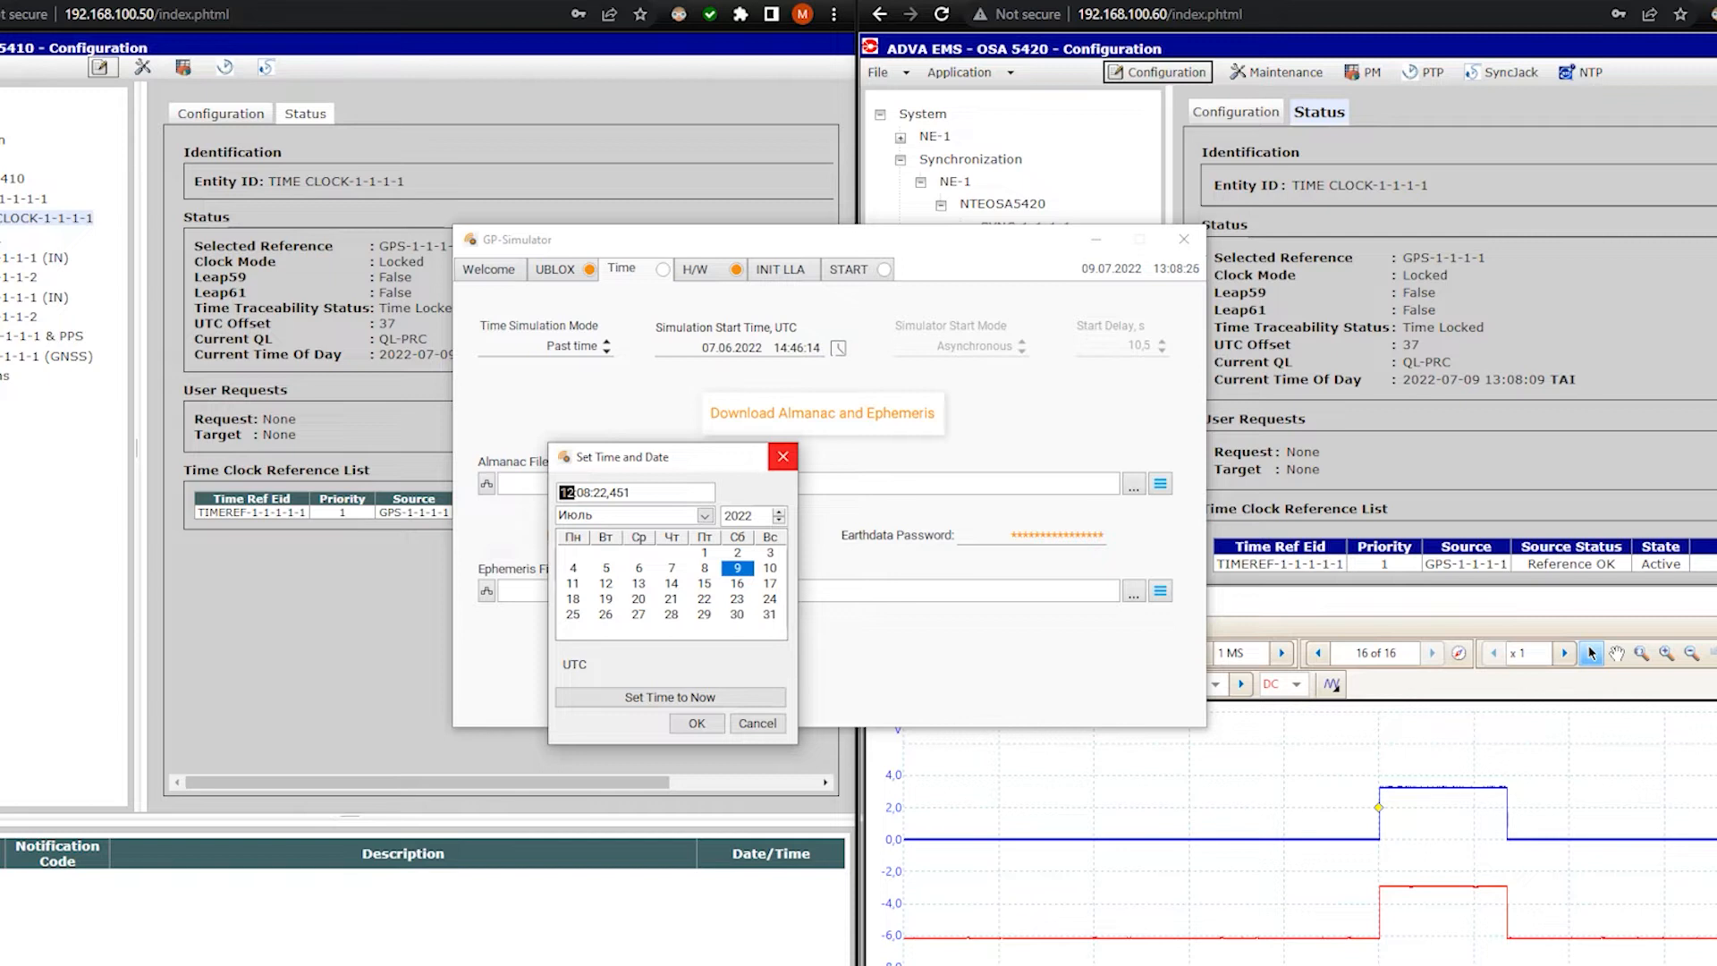
{"action": "left_click", "coordinate": [696, 722]}
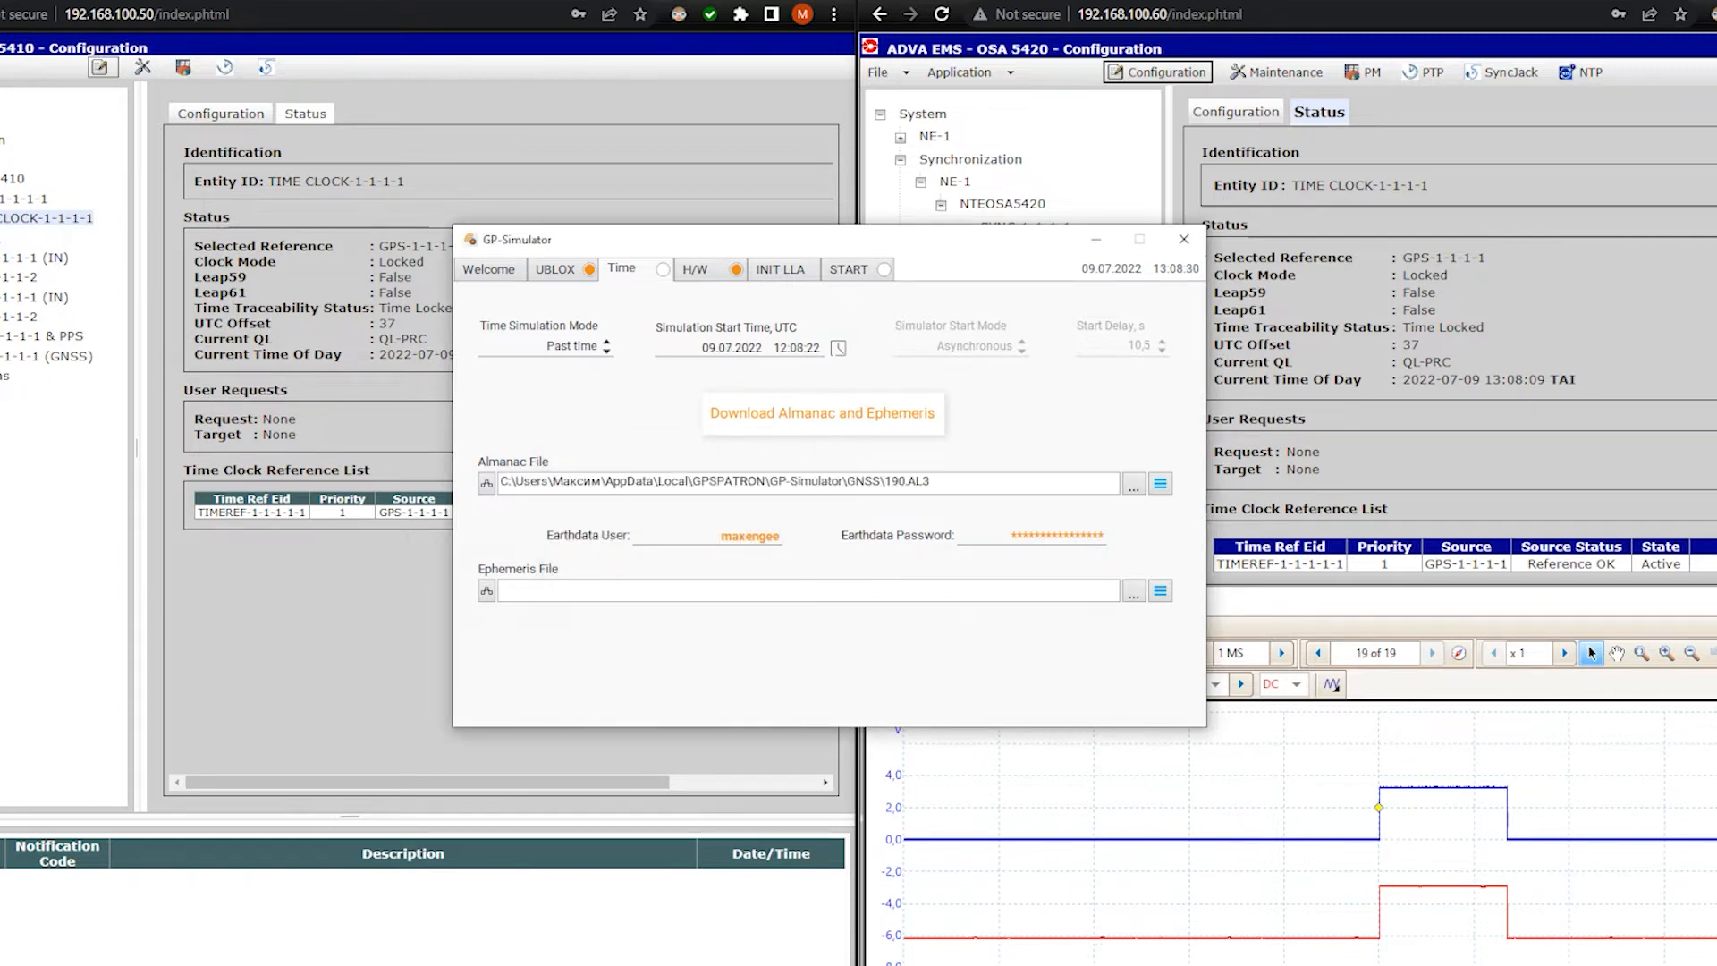
{"action": "left_click", "coordinate": [848, 269]}
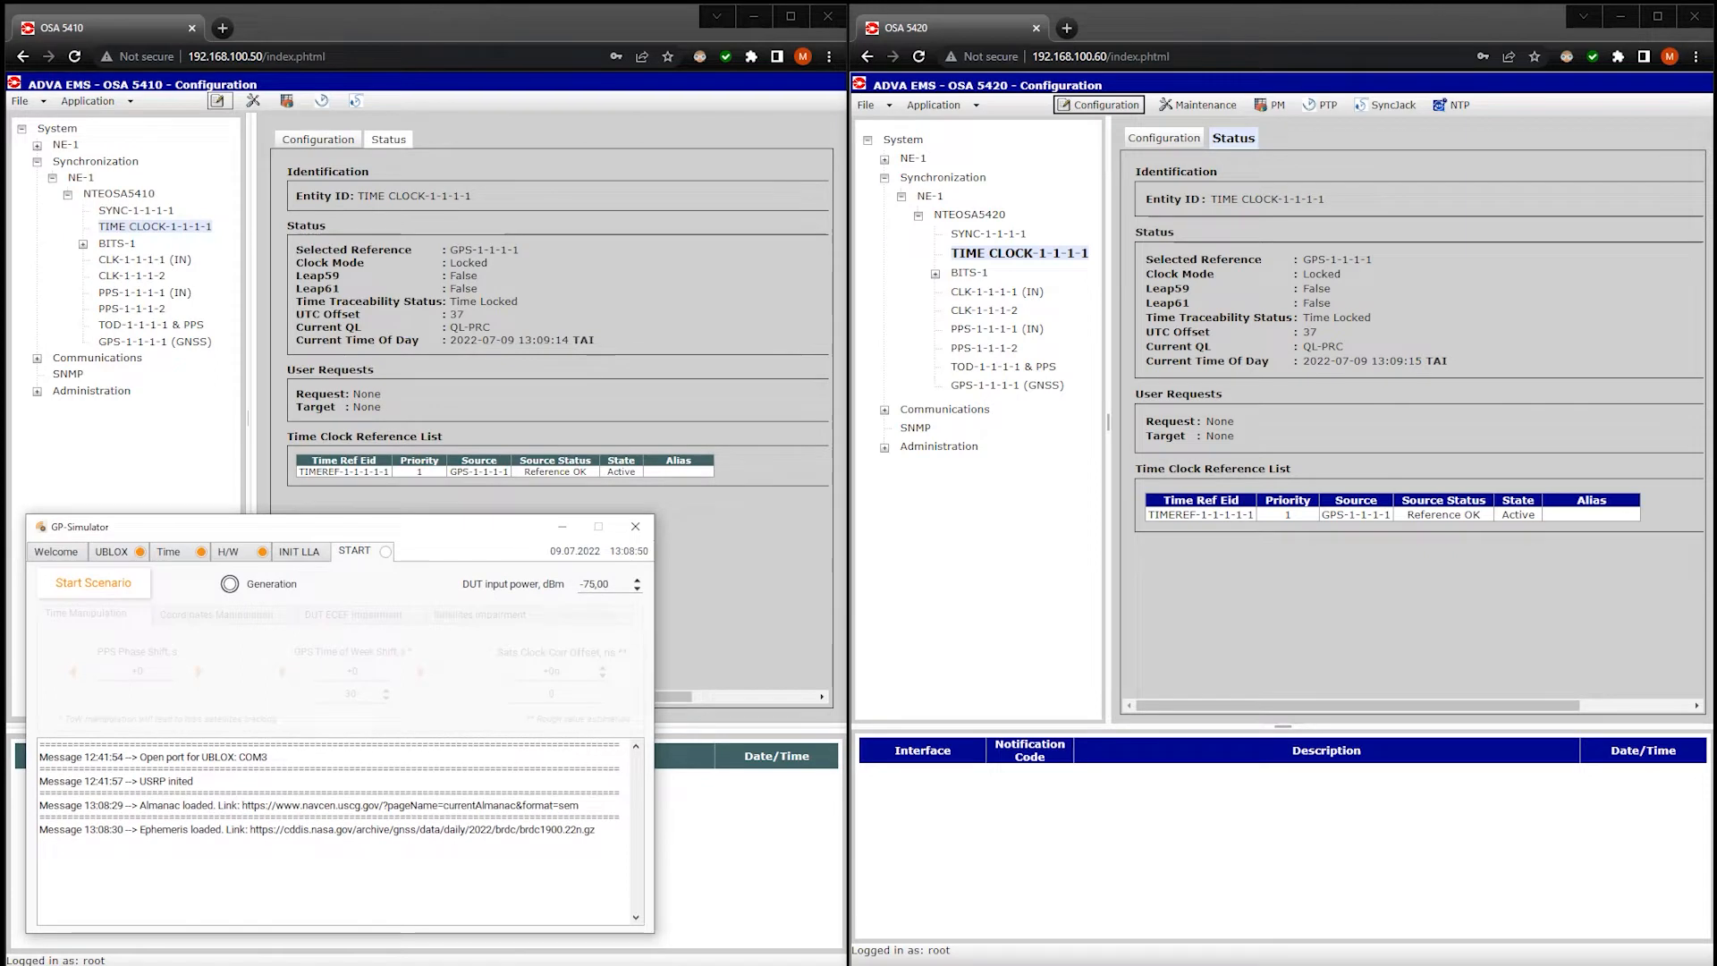
Start the spoofed GPS scenario and view the OSA 5410 GNSS satellite data
{"action": "left_click", "coordinate": [633, 526]}
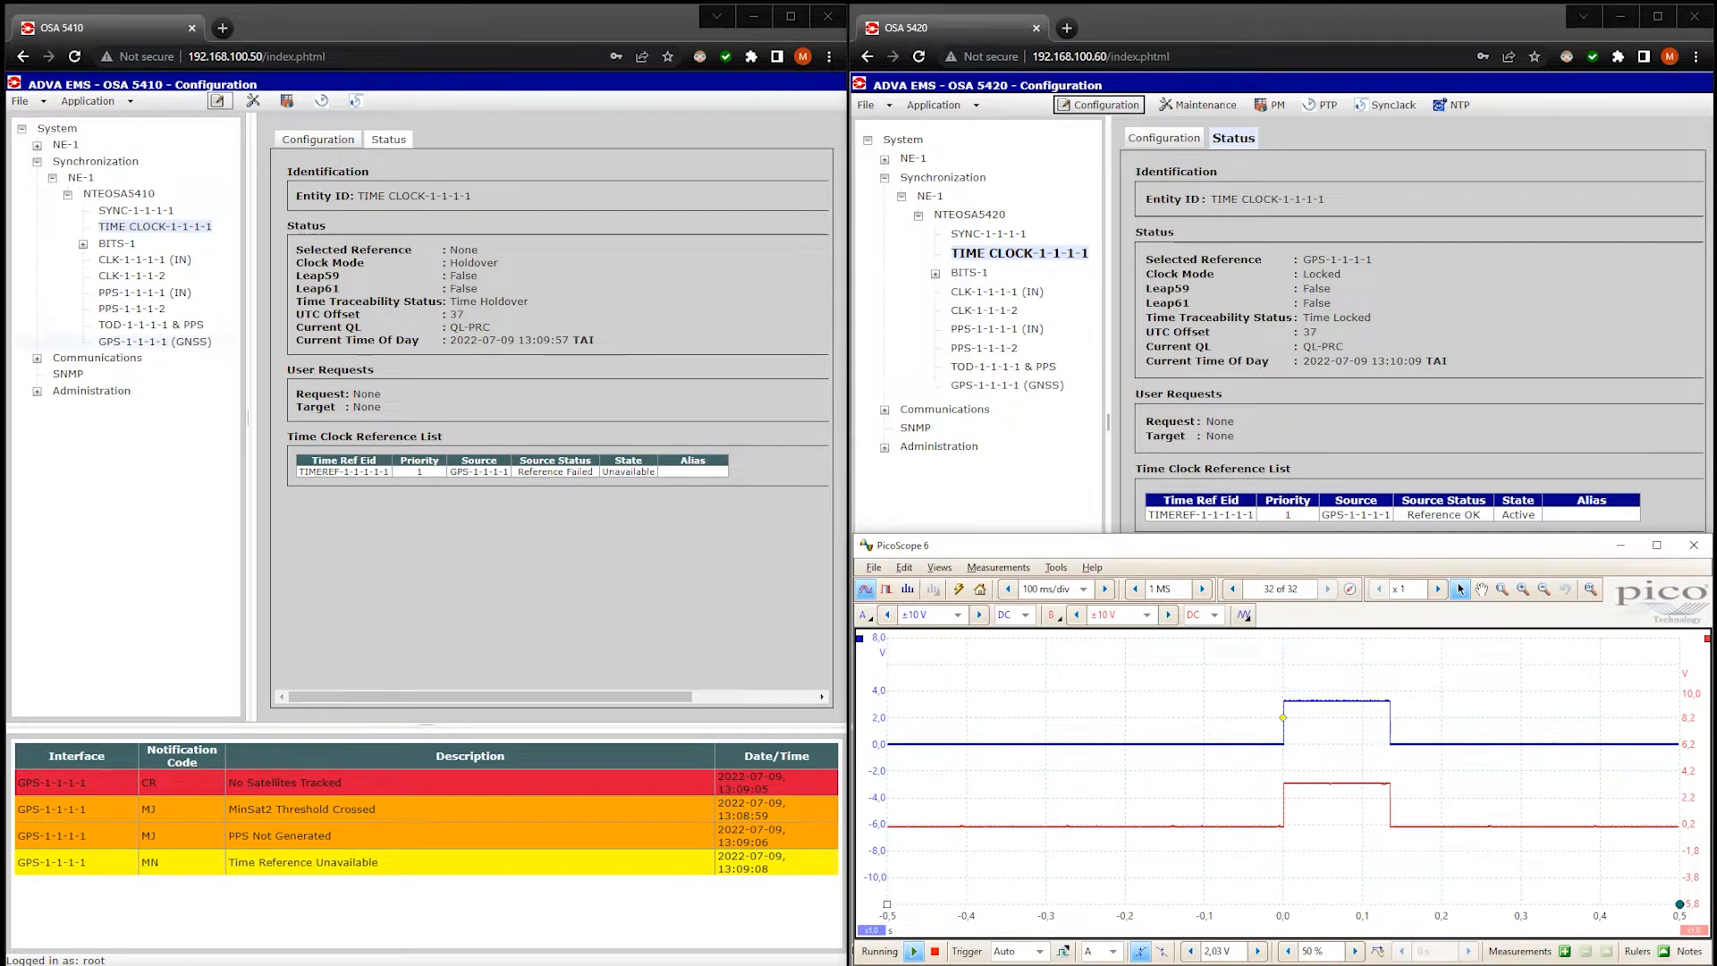
{"action": "left_click", "coordinate": [133, 341]}
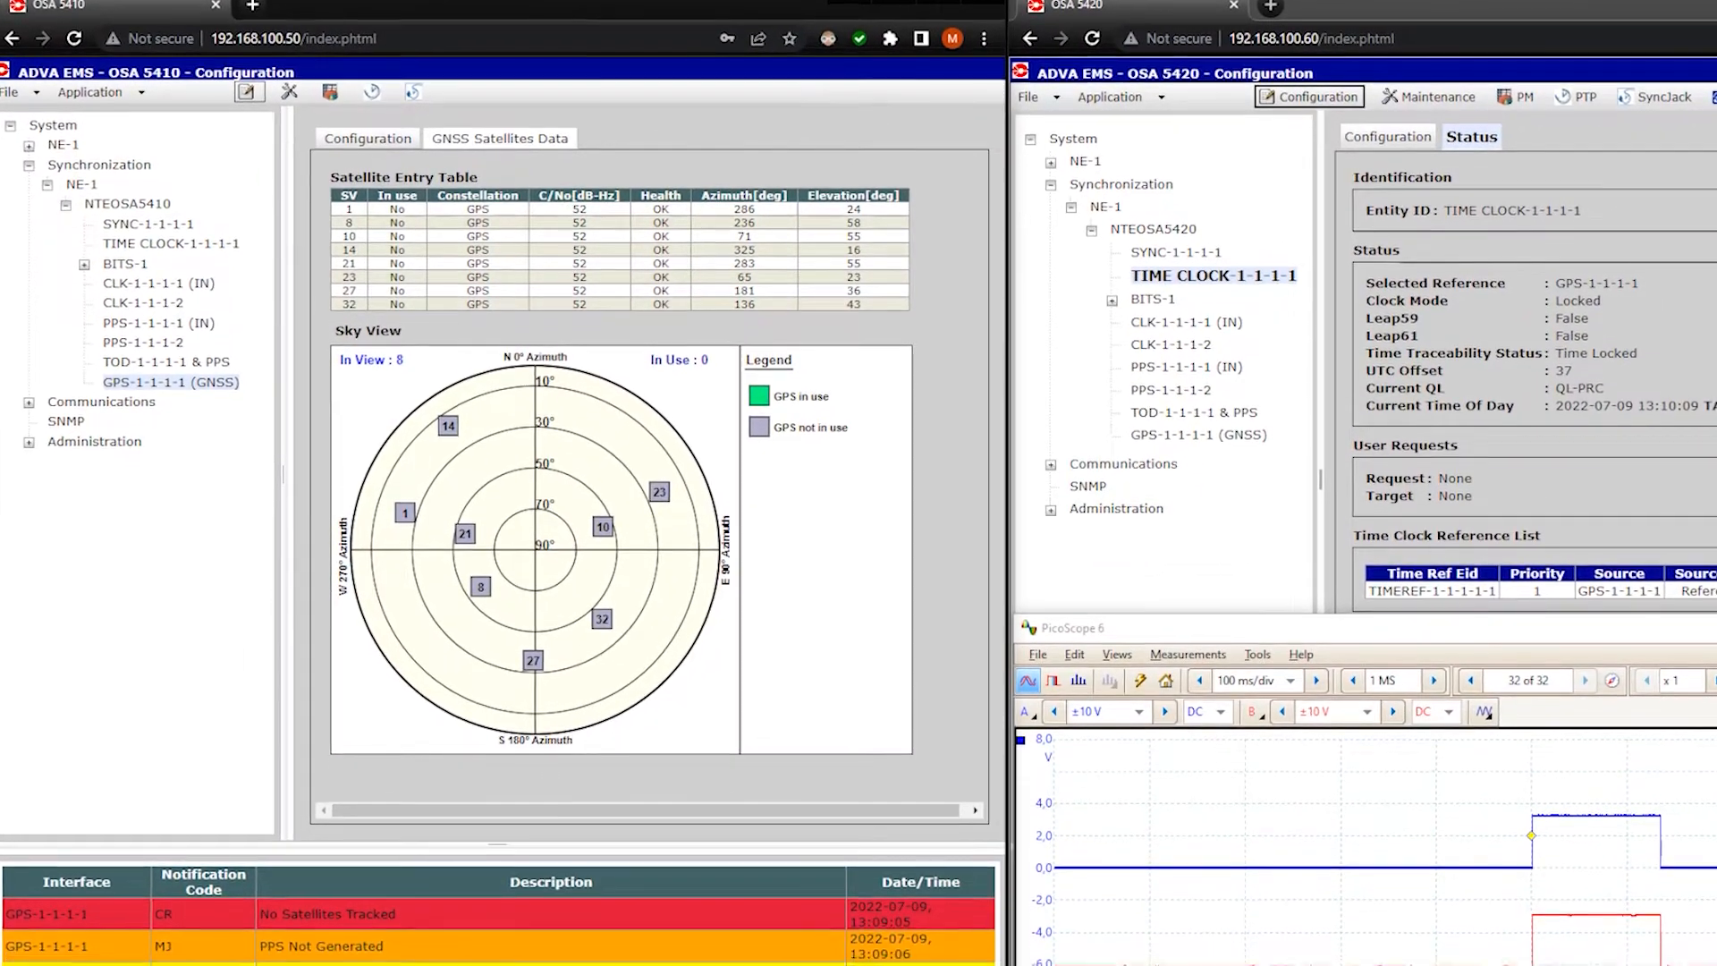
Scroll the OSA 5410 tree and select TIME CLOCK-1-1-1-1 status
{"action": "scroll", "scroll_direction": "down", "scroll_amount": 3}
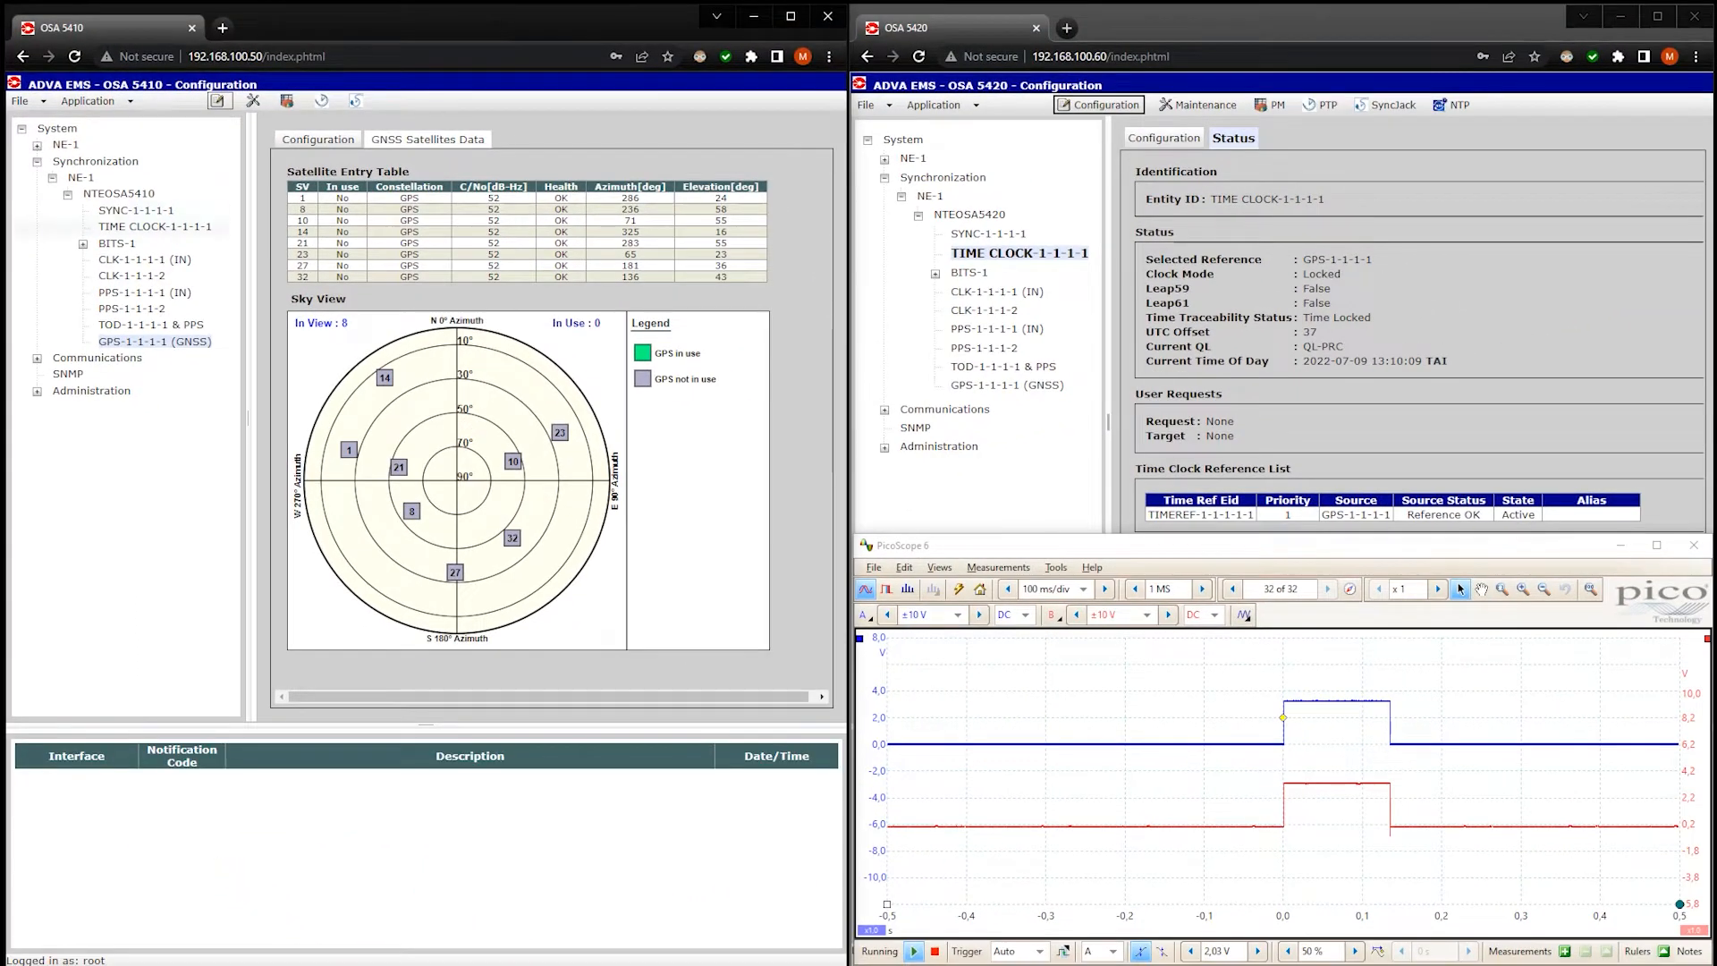
{"action": "left_click", "coordinate": [387, 140]}
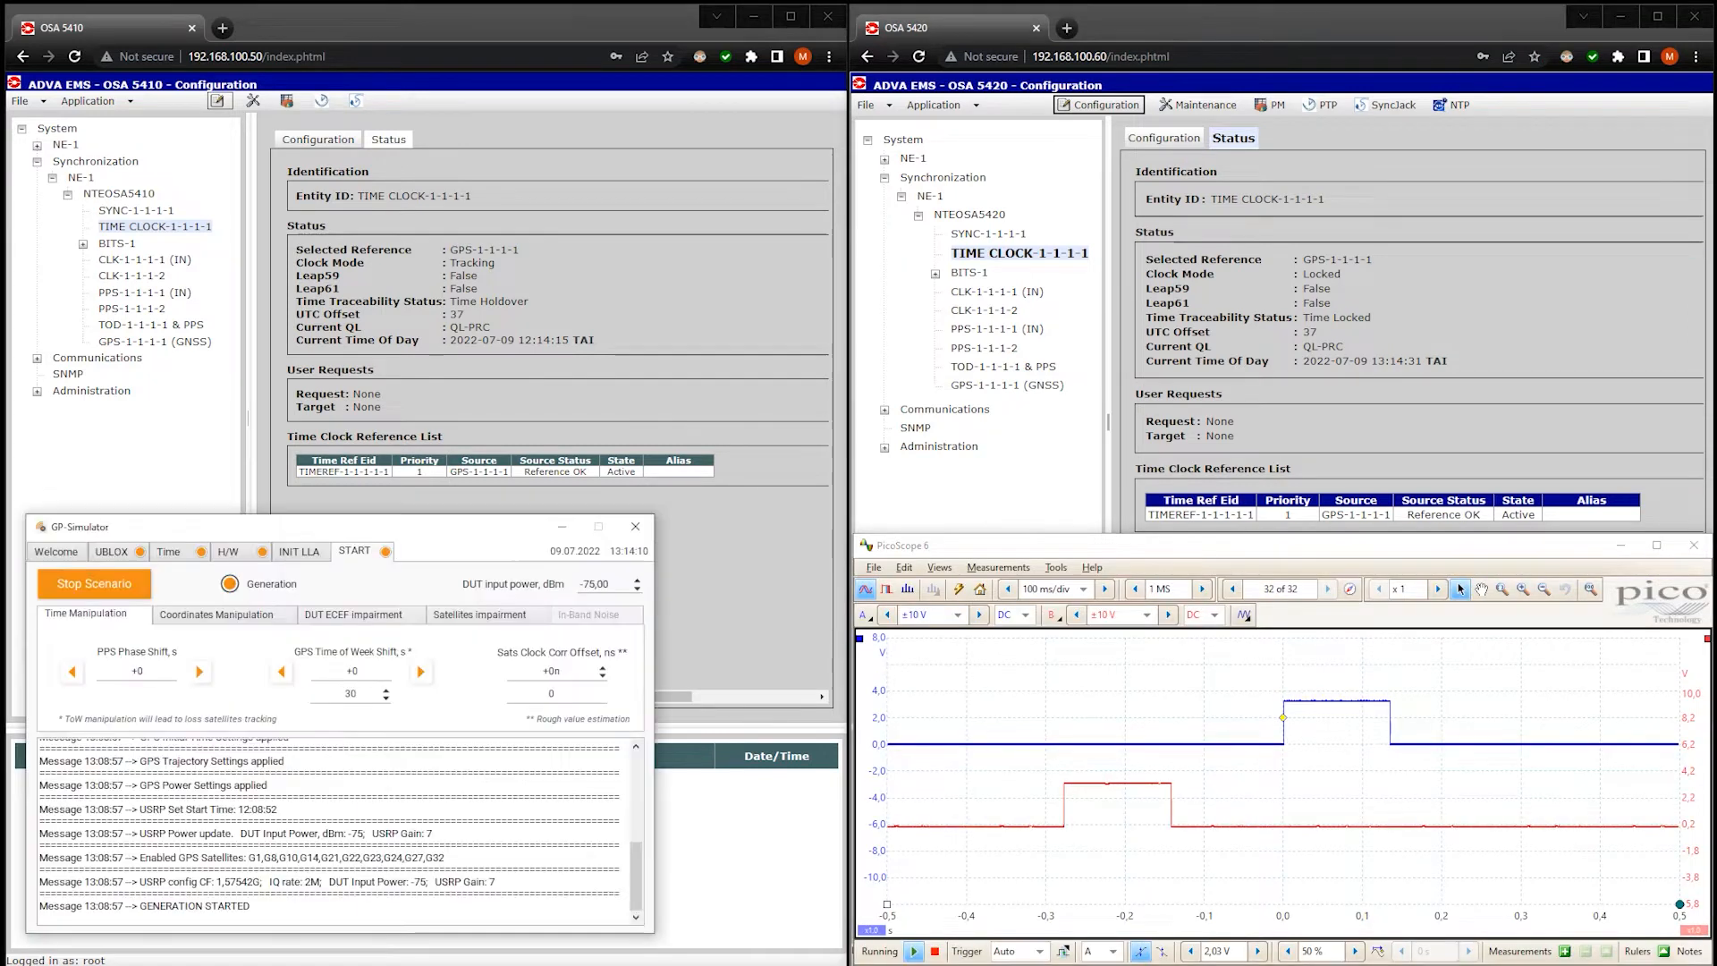
Stop the spoofed broadcast, check OSA 5410 GNSS satellites, then the time clock status
{"action": "left_click", "coordinate": [92, 582]}
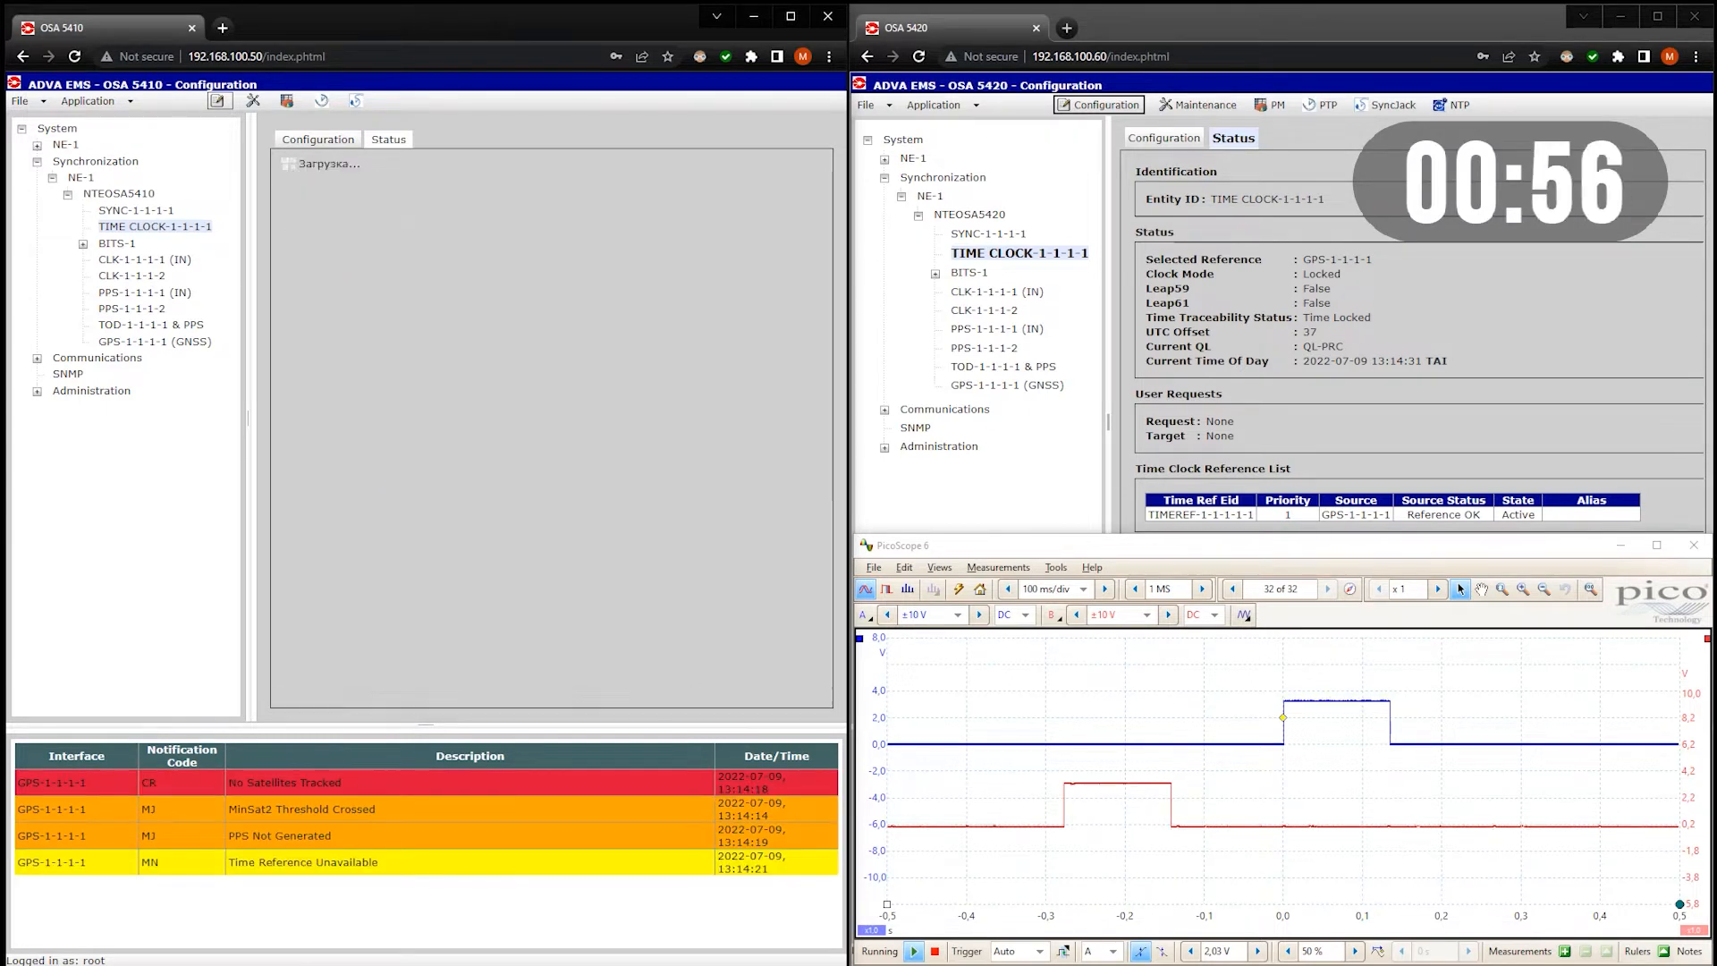
{"action": "left_click", "coordinate": [156, 342]}
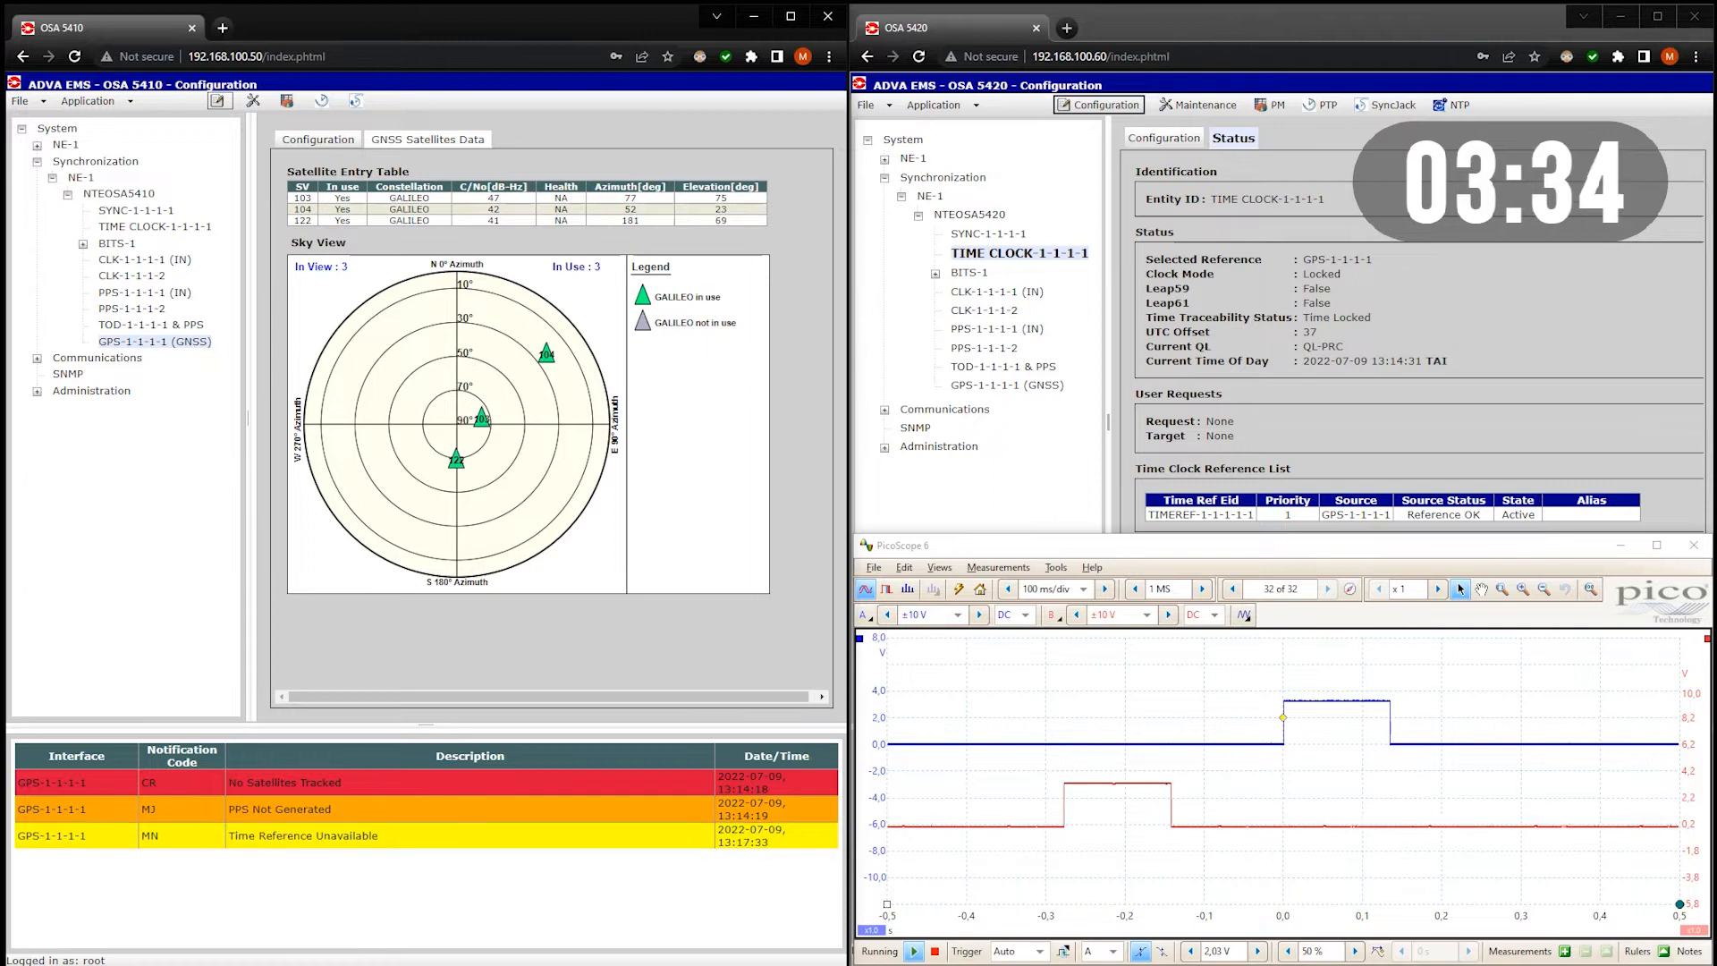
{"action": "left_click", "coordinate": [387, 140]}
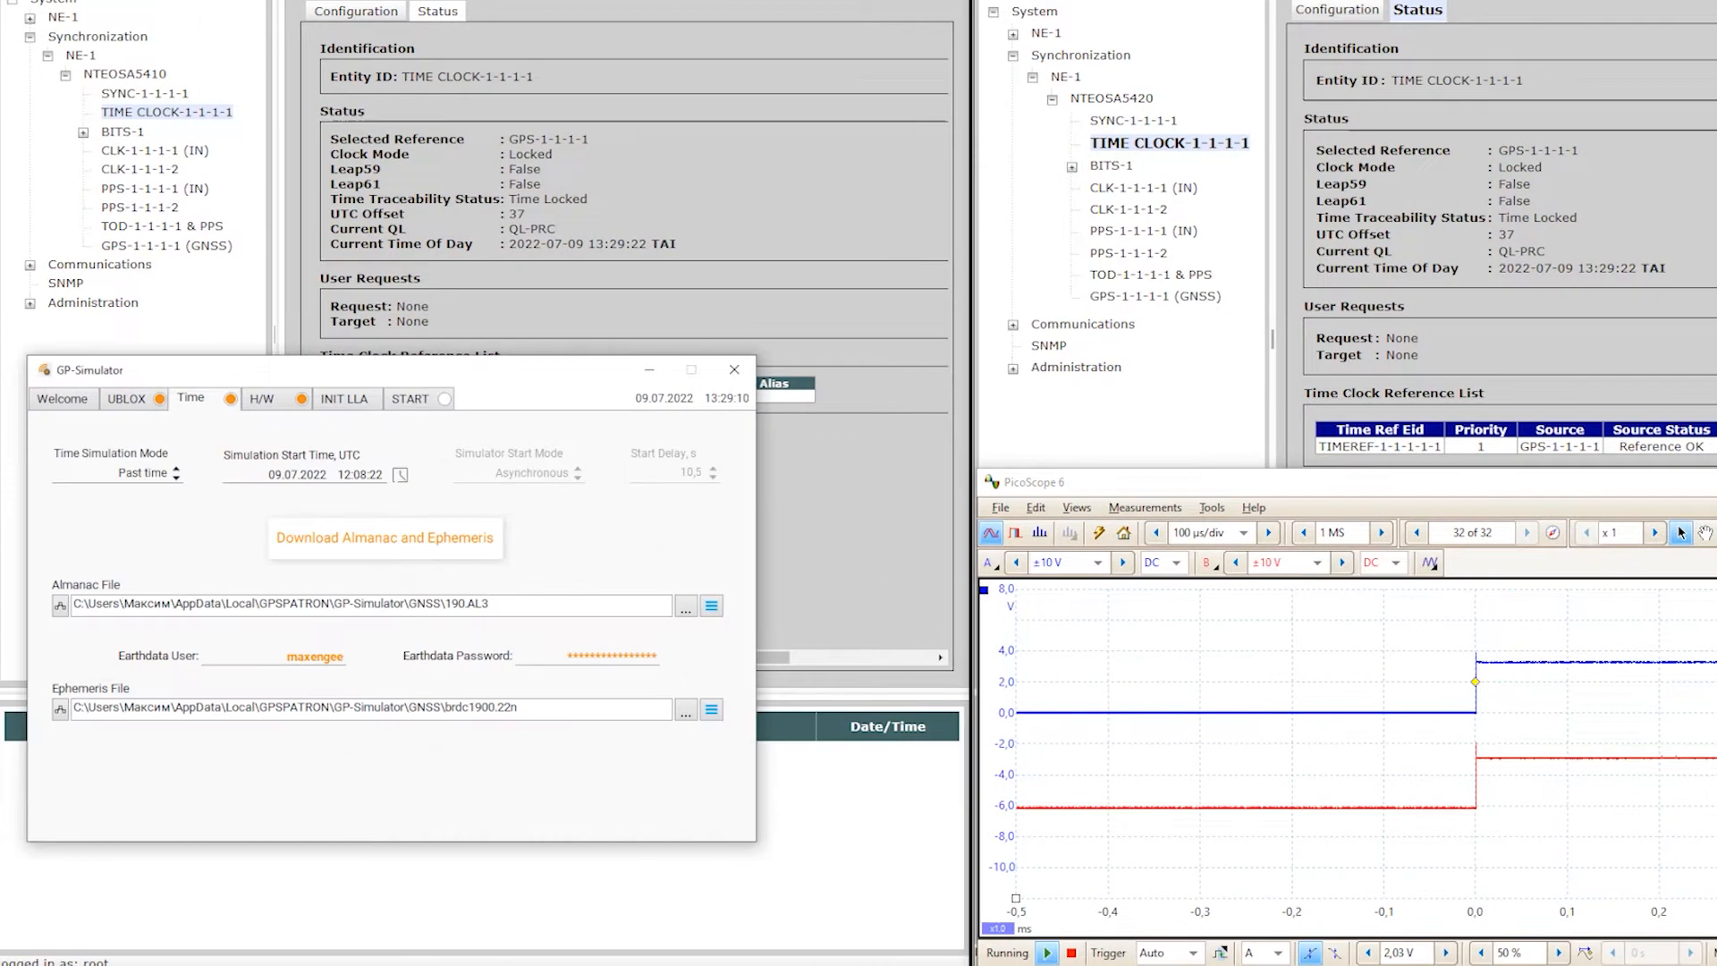
Set Synchronous simulator start with a 100 s start delay
{"action": "left_click", "coordinate": [140, 473]}
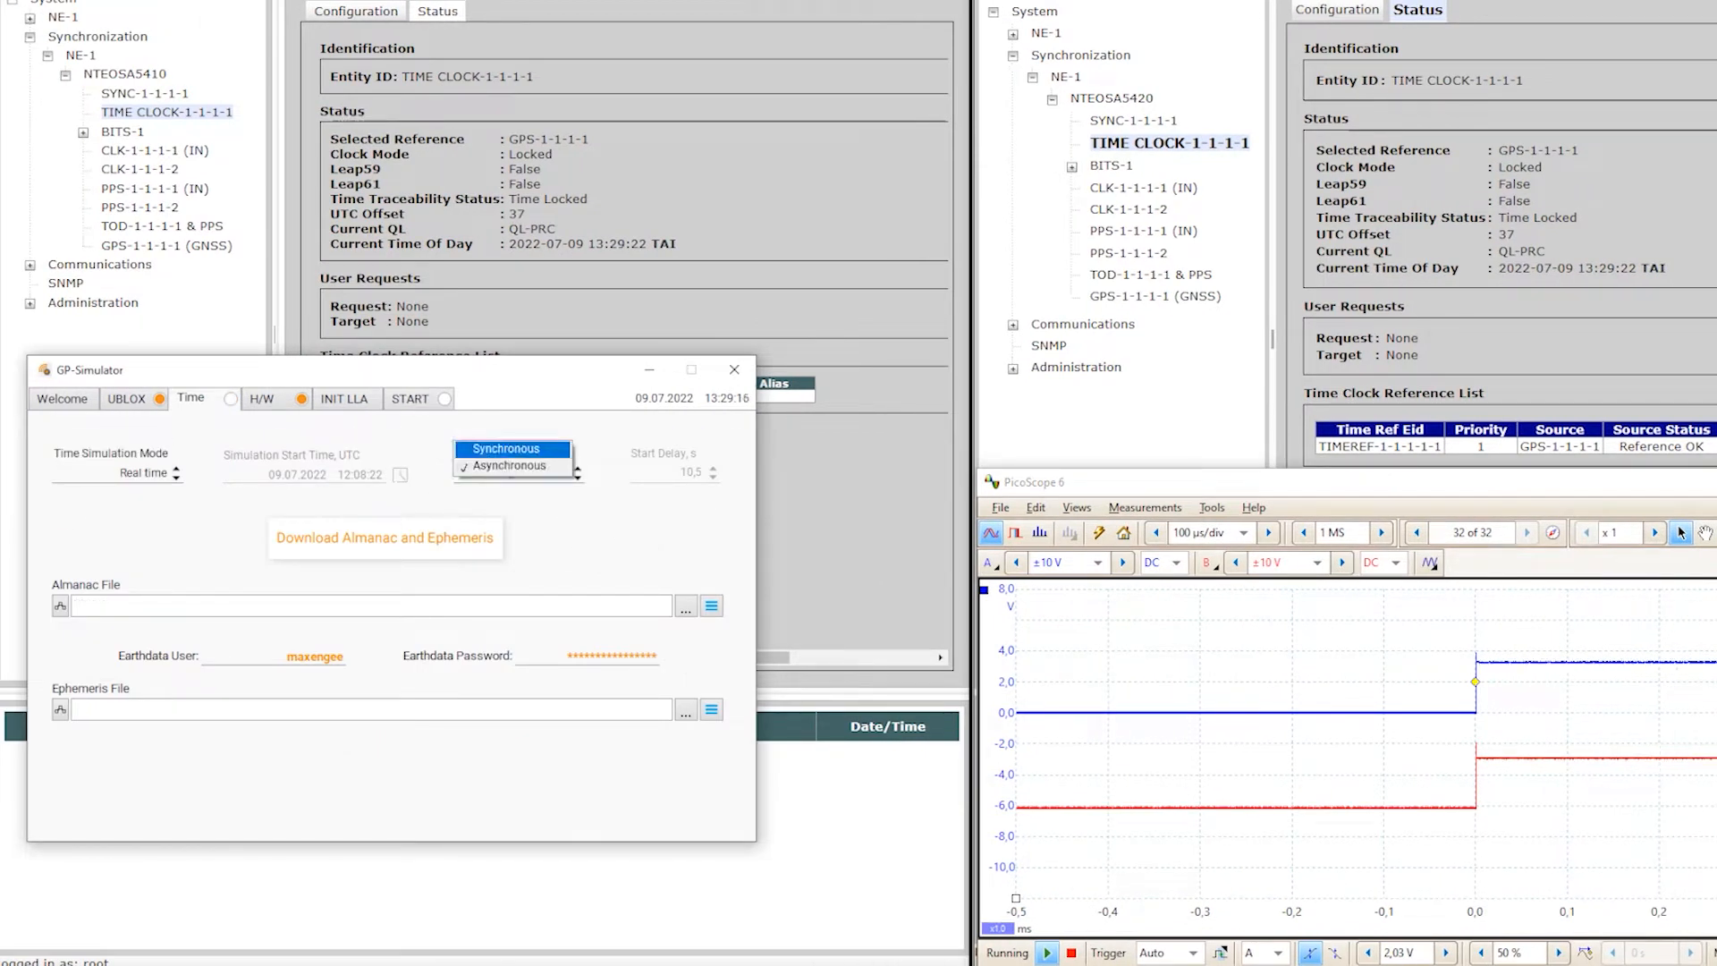
{"action": "left_click", "coordinate": [504, 449]}
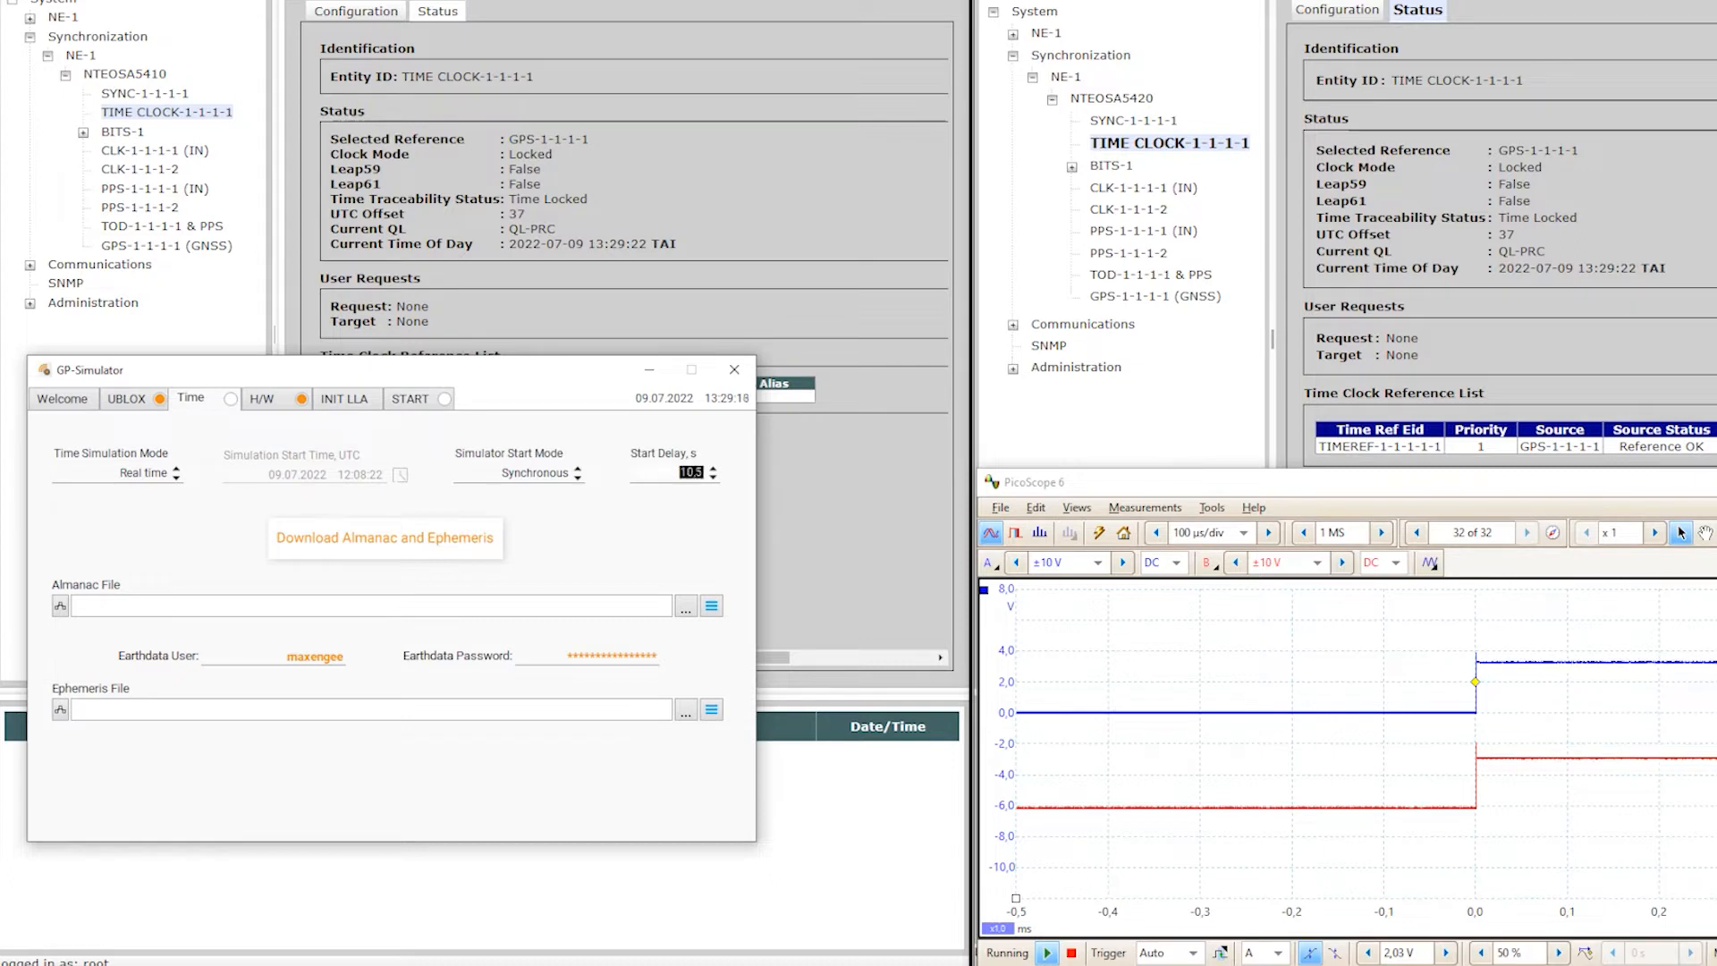
{"action": "type", "text": "100u"}
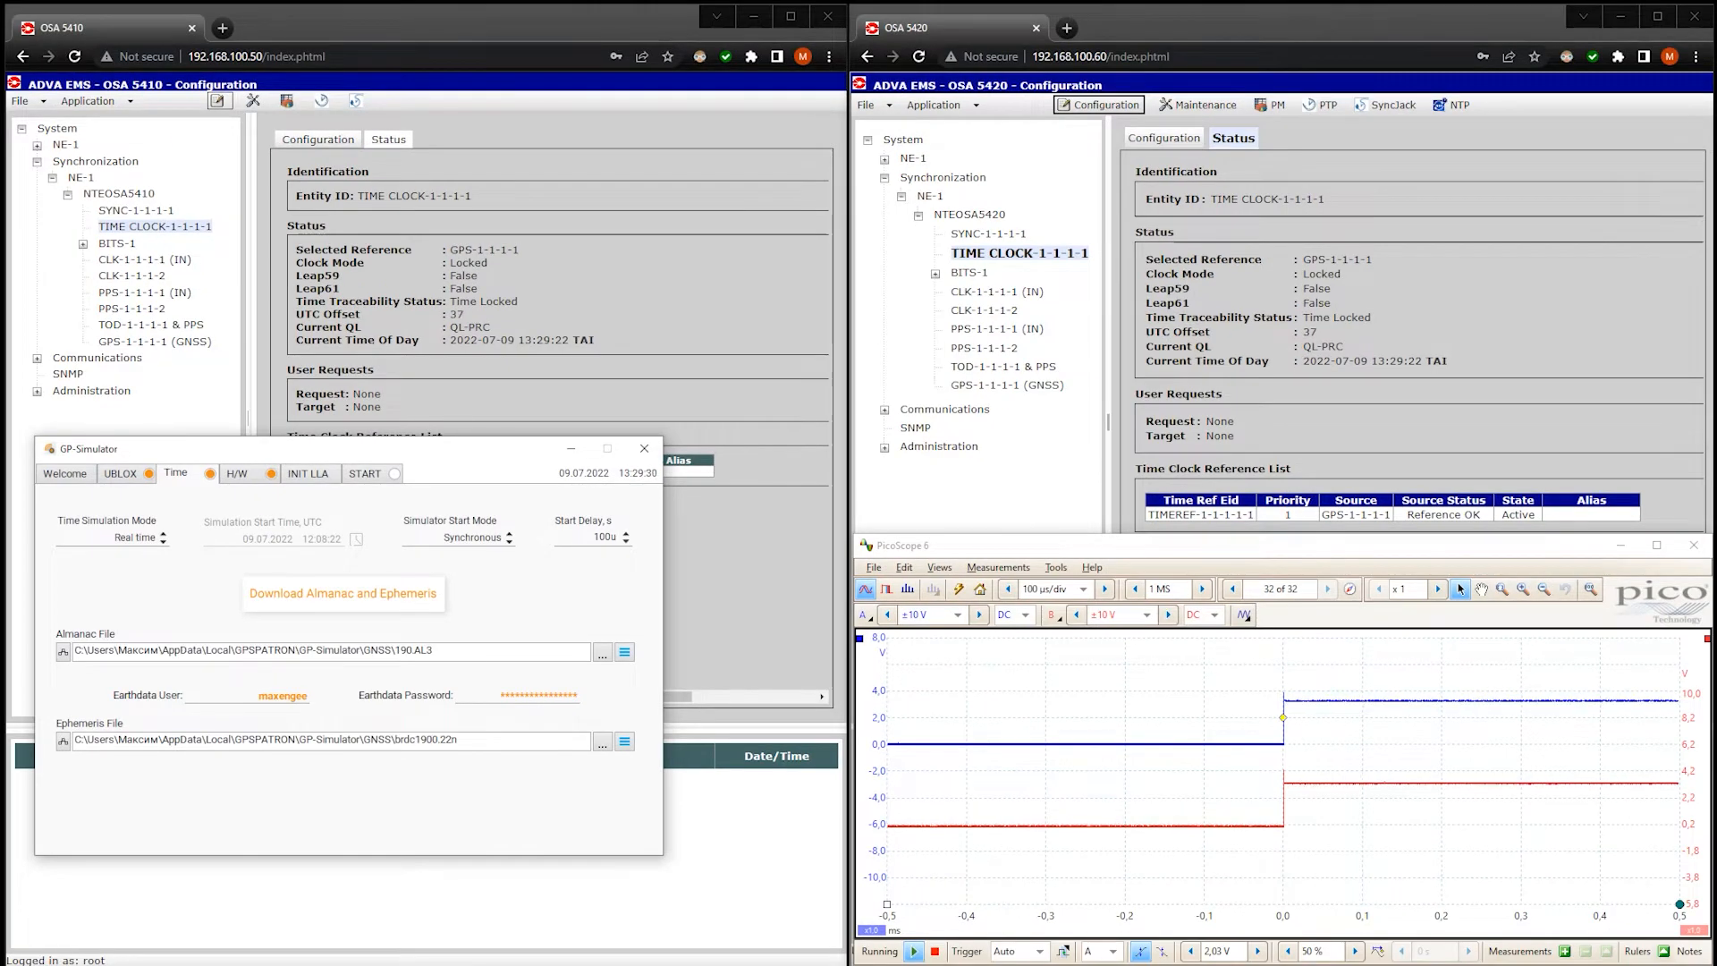
{"action": "left_click", "coordinate": [366, 472]}
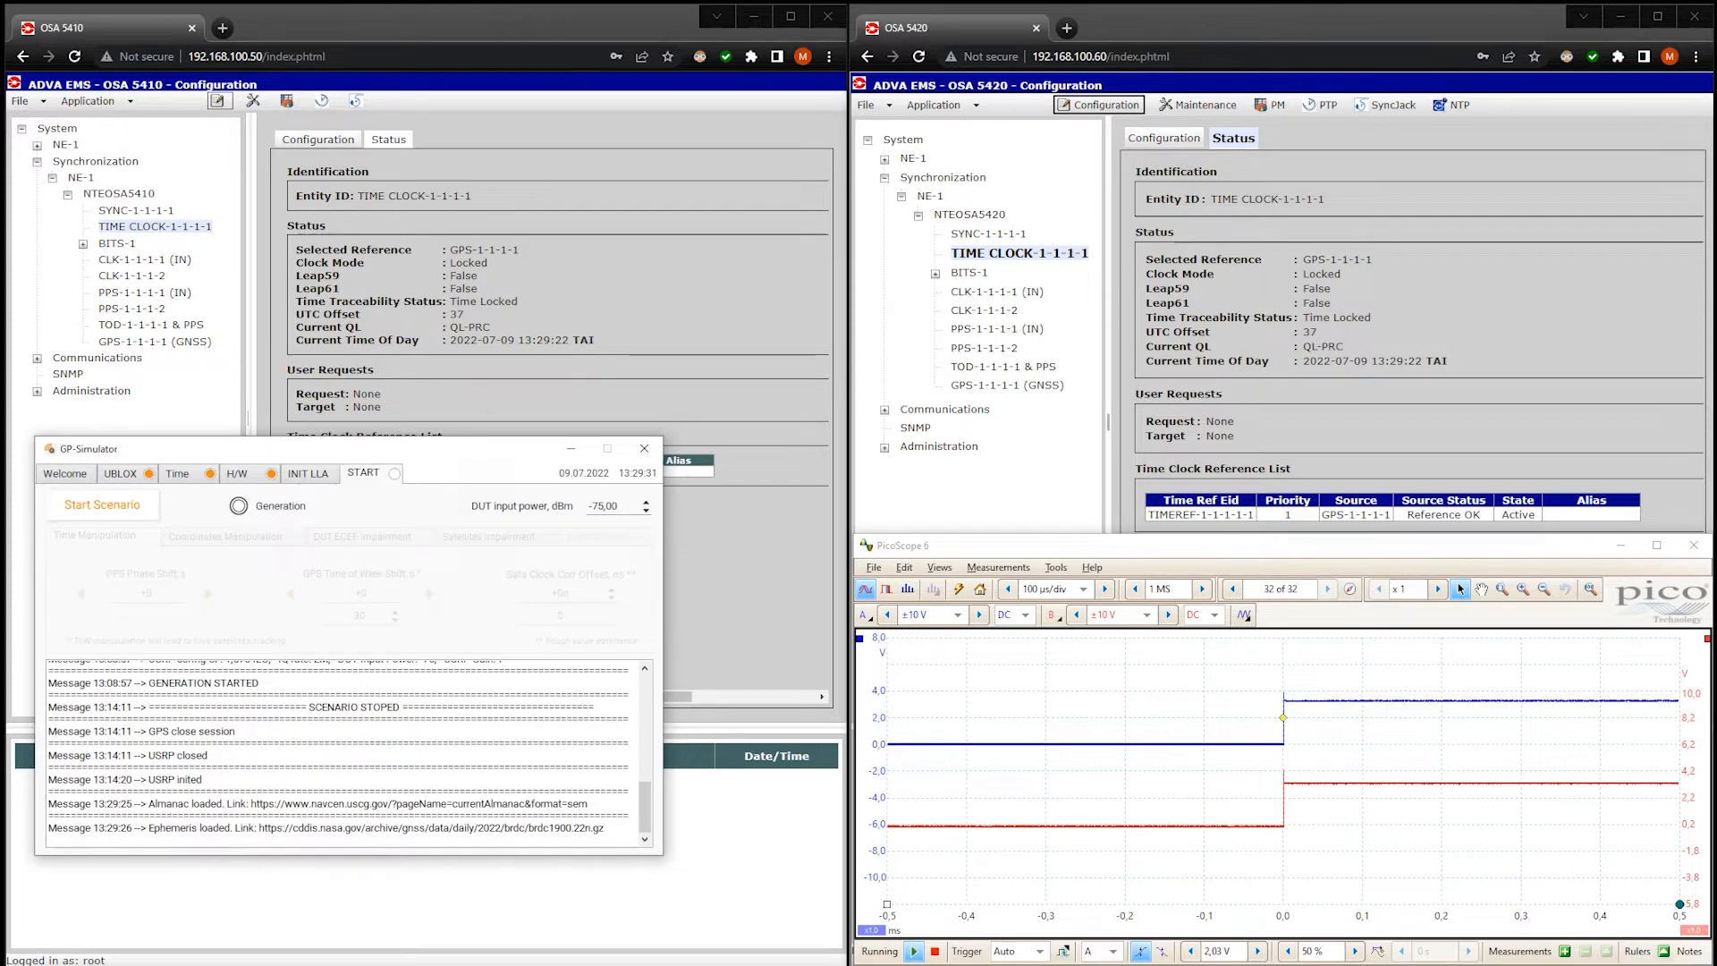
Start the synchronous spoofed GPS scenario
{"action": "left_click", "coordinate": [101, 505]}
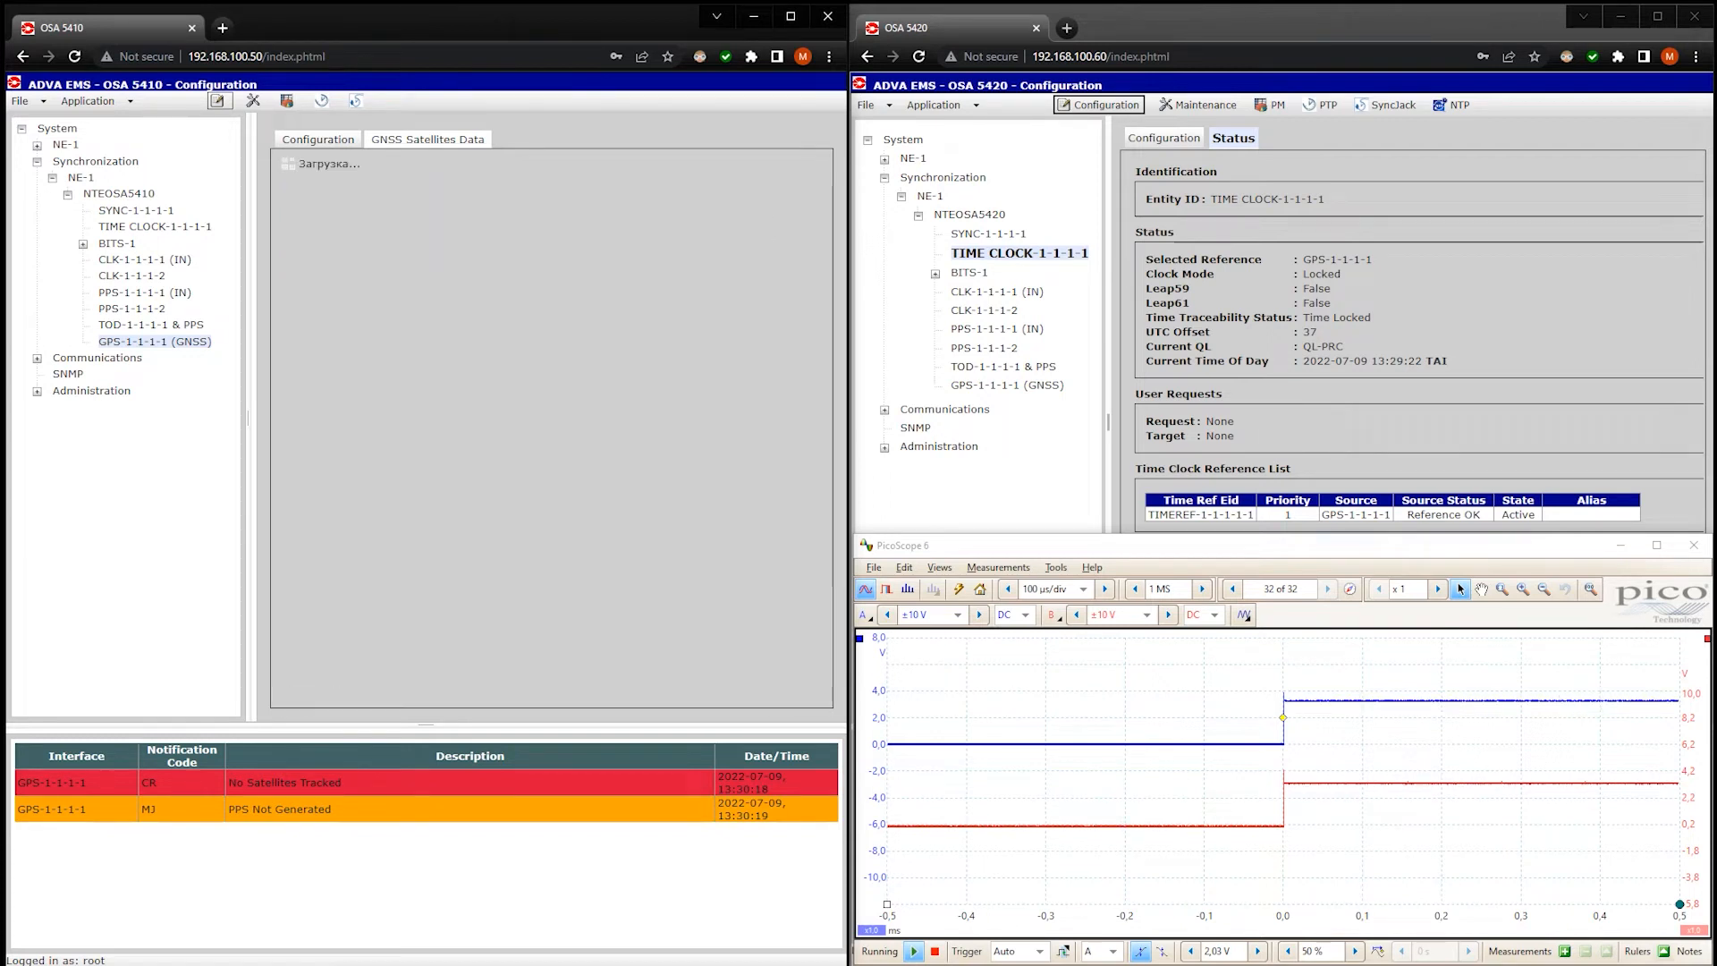
Select TIME CLOCK-1-1-1-1 to see the 5410 Locked at 13:48:00
{"action": "left_click", "coordinate": [427, 139]}
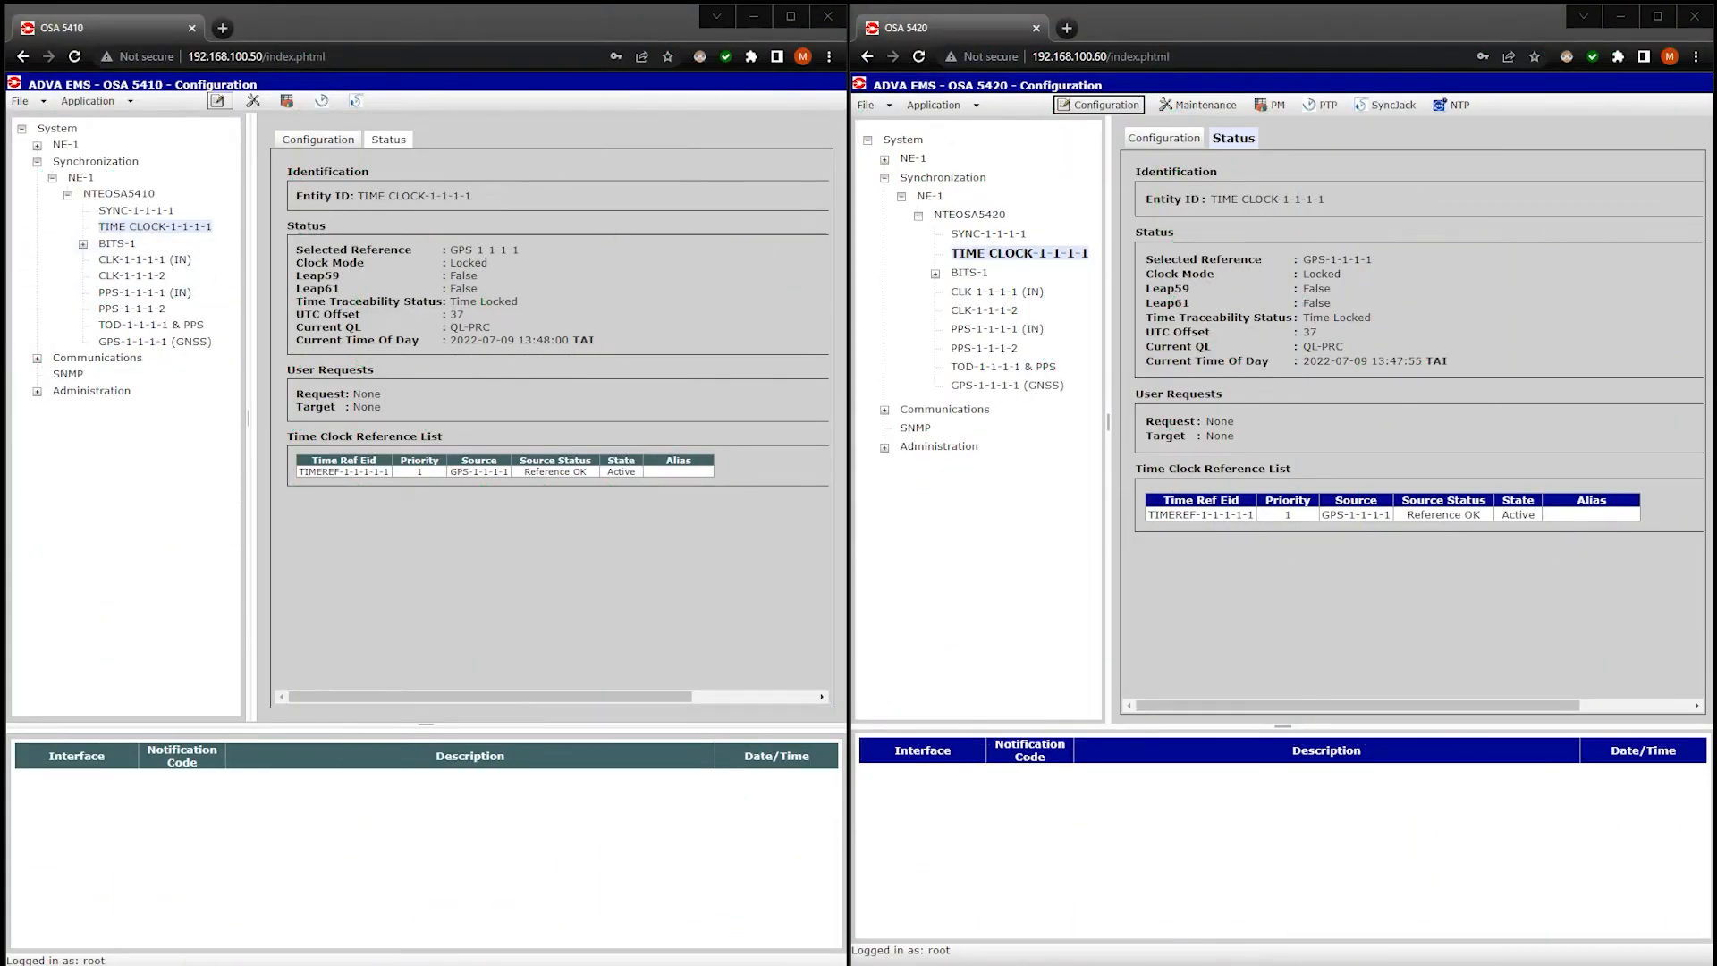
Bring GP-Simulator's Time tab, showing 0 s start delay, into view
{"action": "left_click", "coordinate": [1230, 137]}
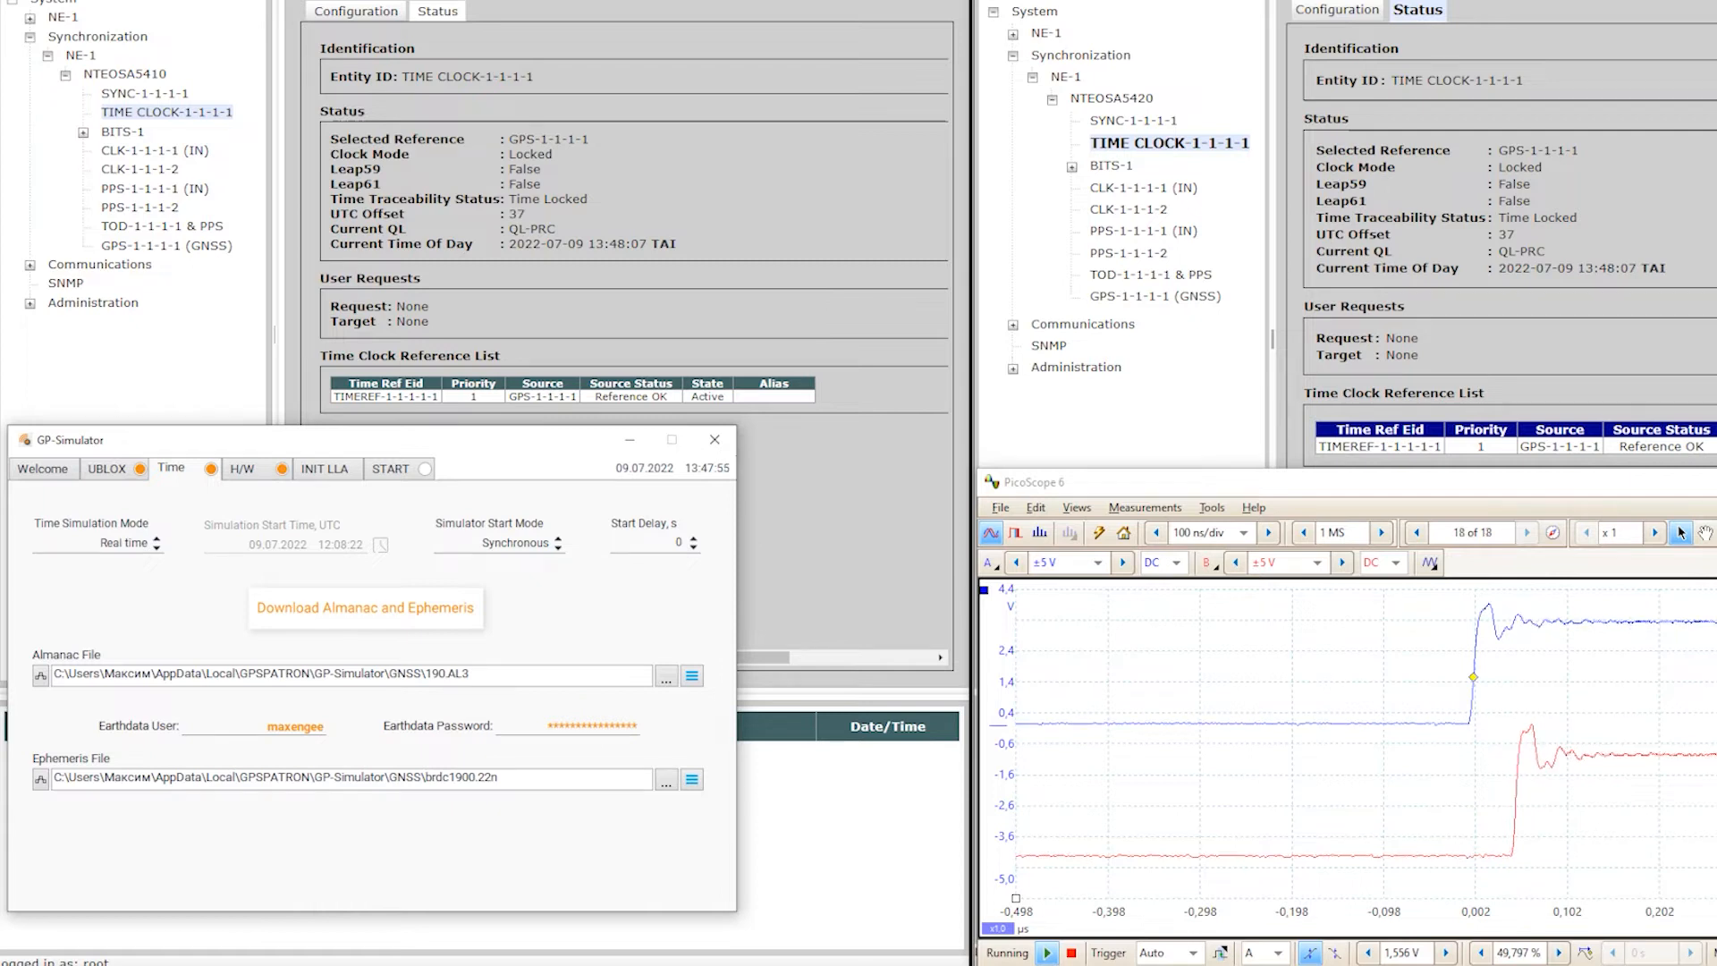
Enter -110,00 dBm as the DUT input power and start the synchronous spoofing scenario
{"action": "left_click", "coordinate": [389, 469]}
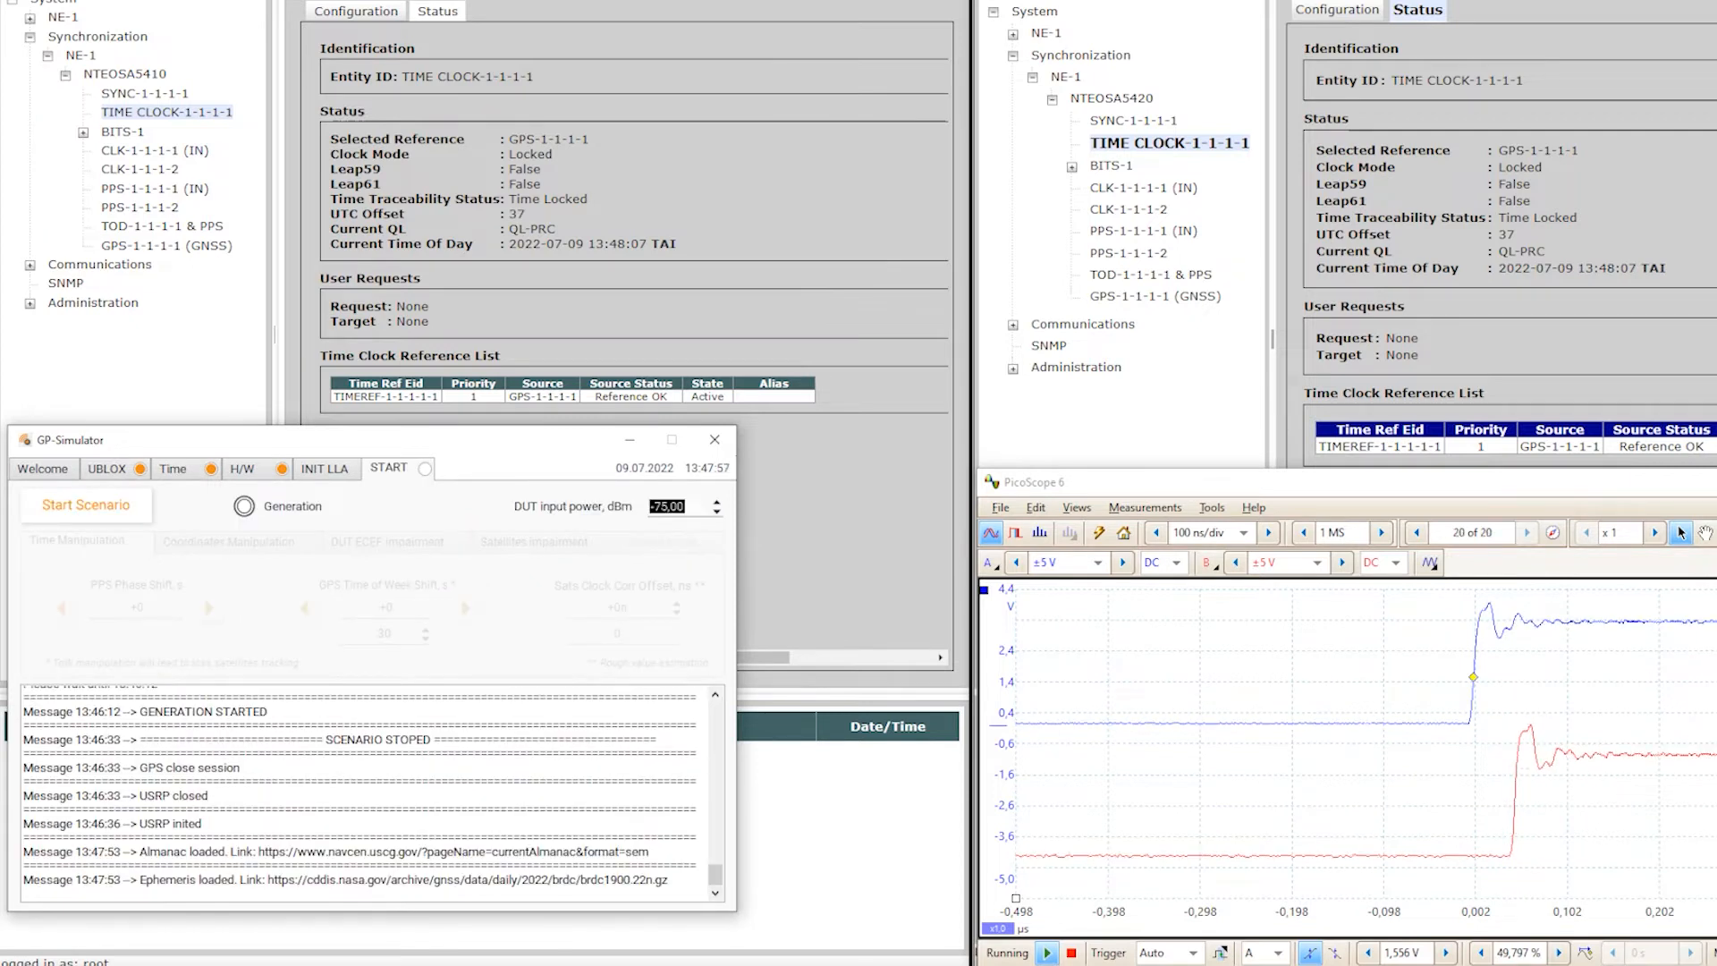
{"action": "type", "text": "-1"}
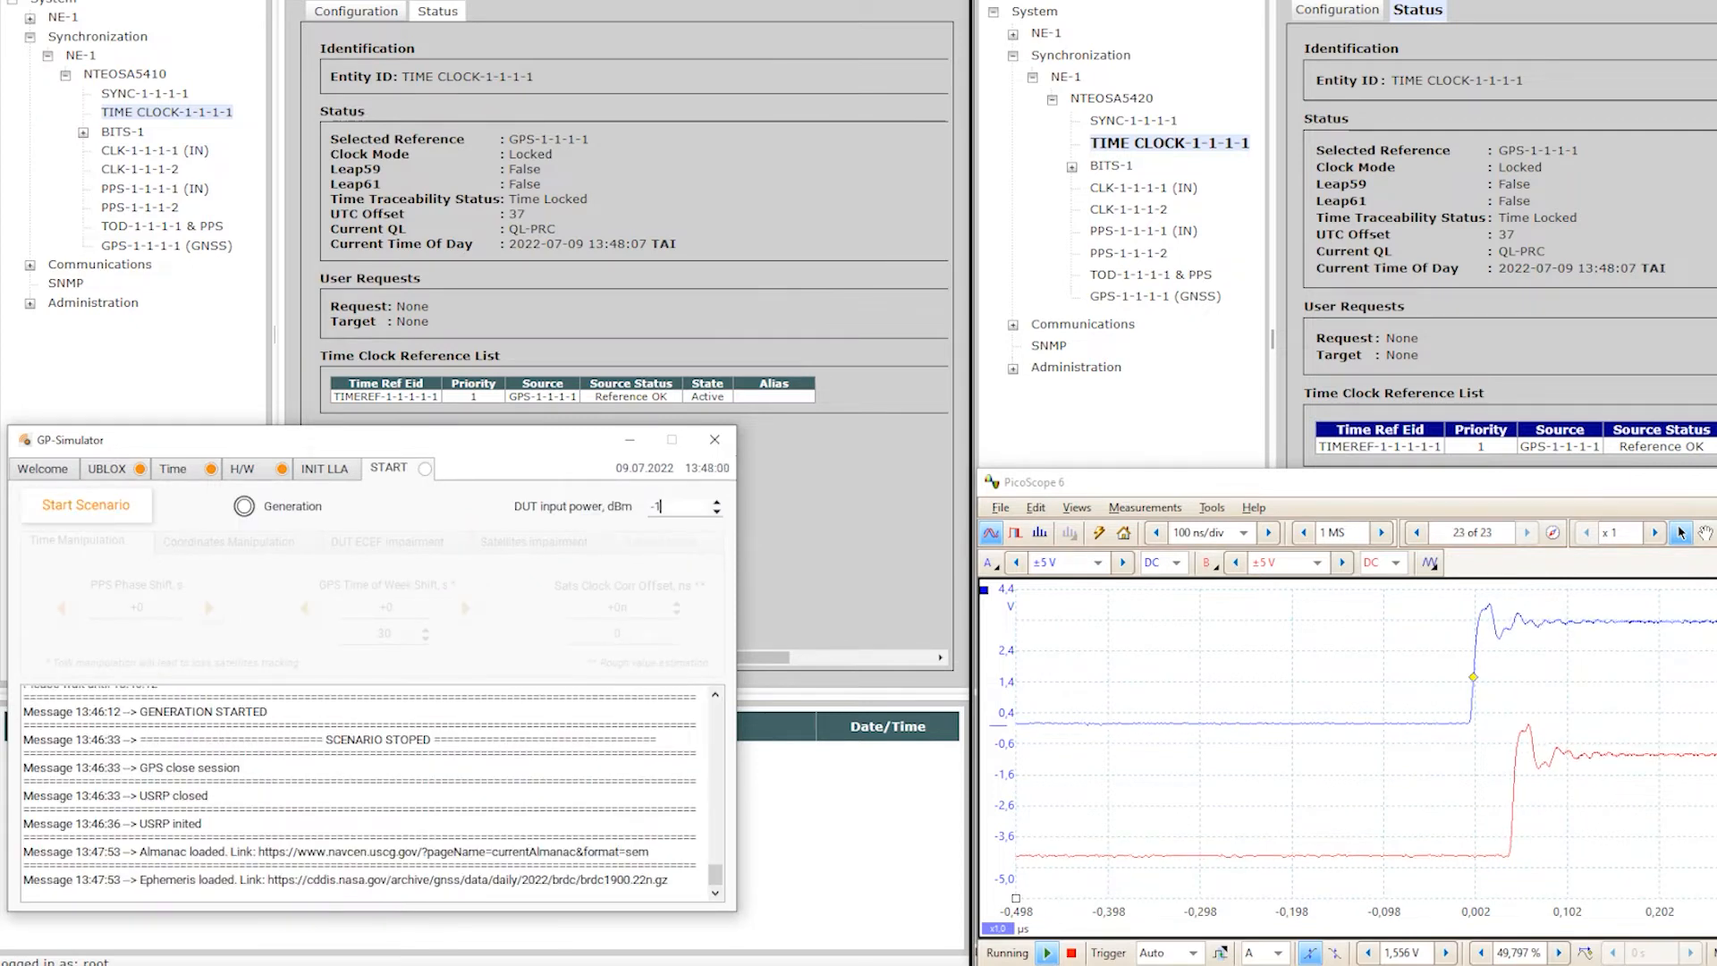
{"action": "type", "text": "-110,00"}
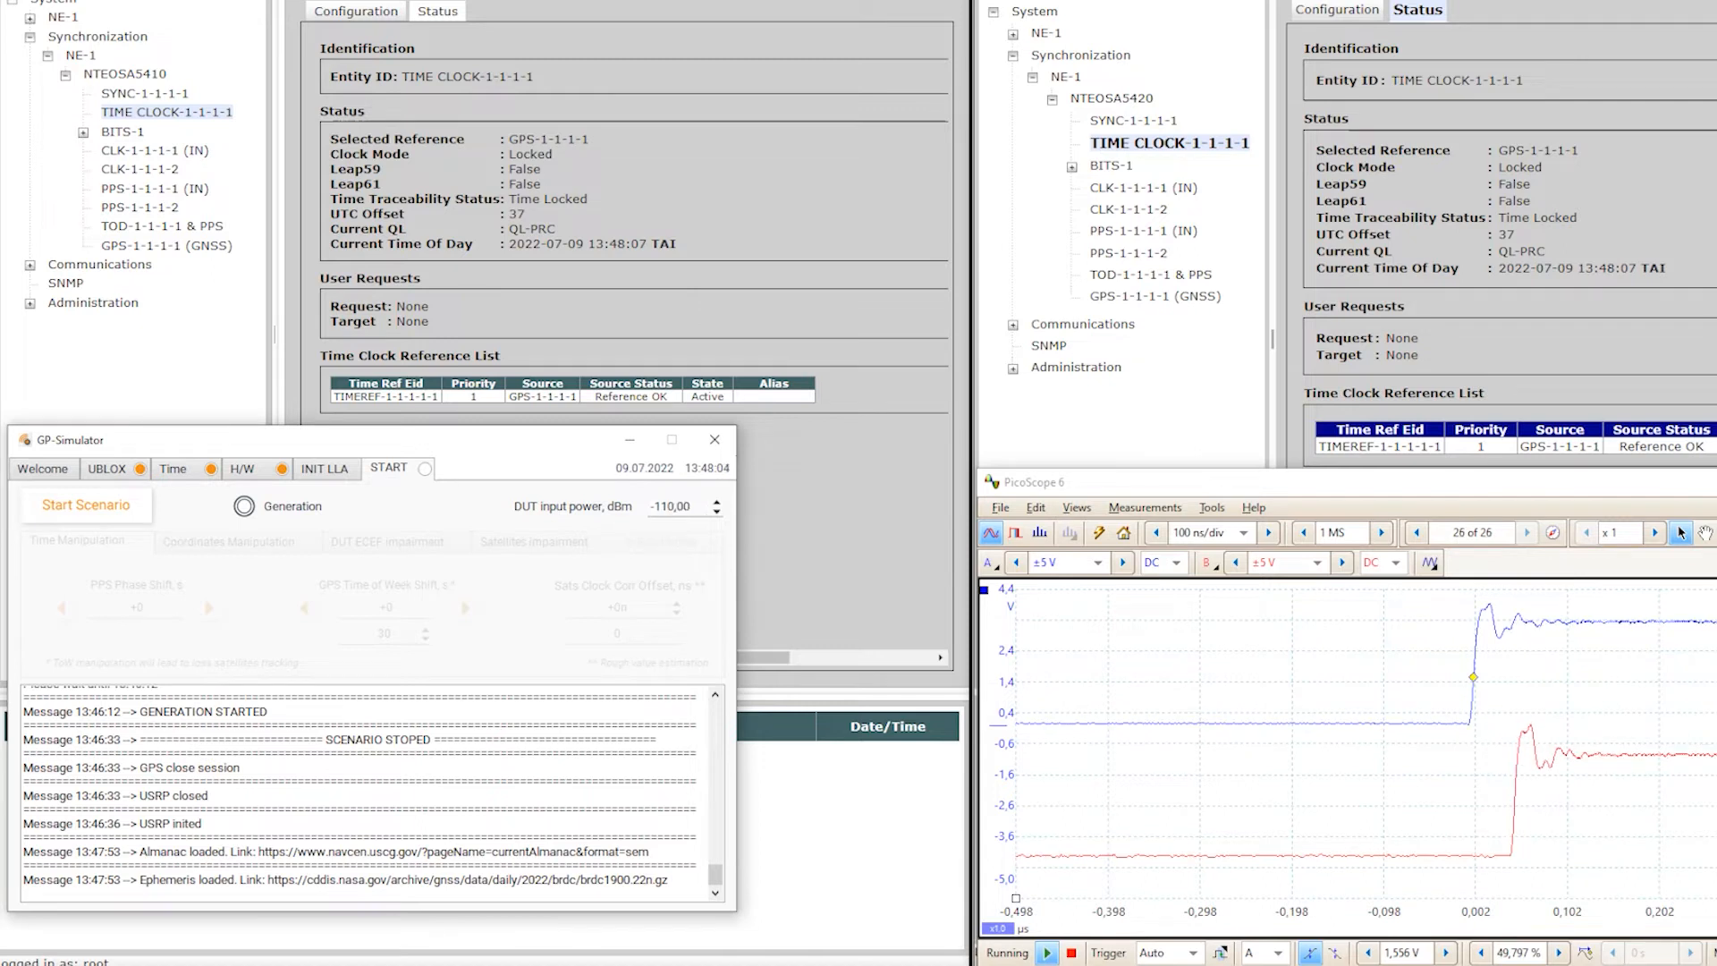
{"action": "left_click", "coordinate": [86, 504]}
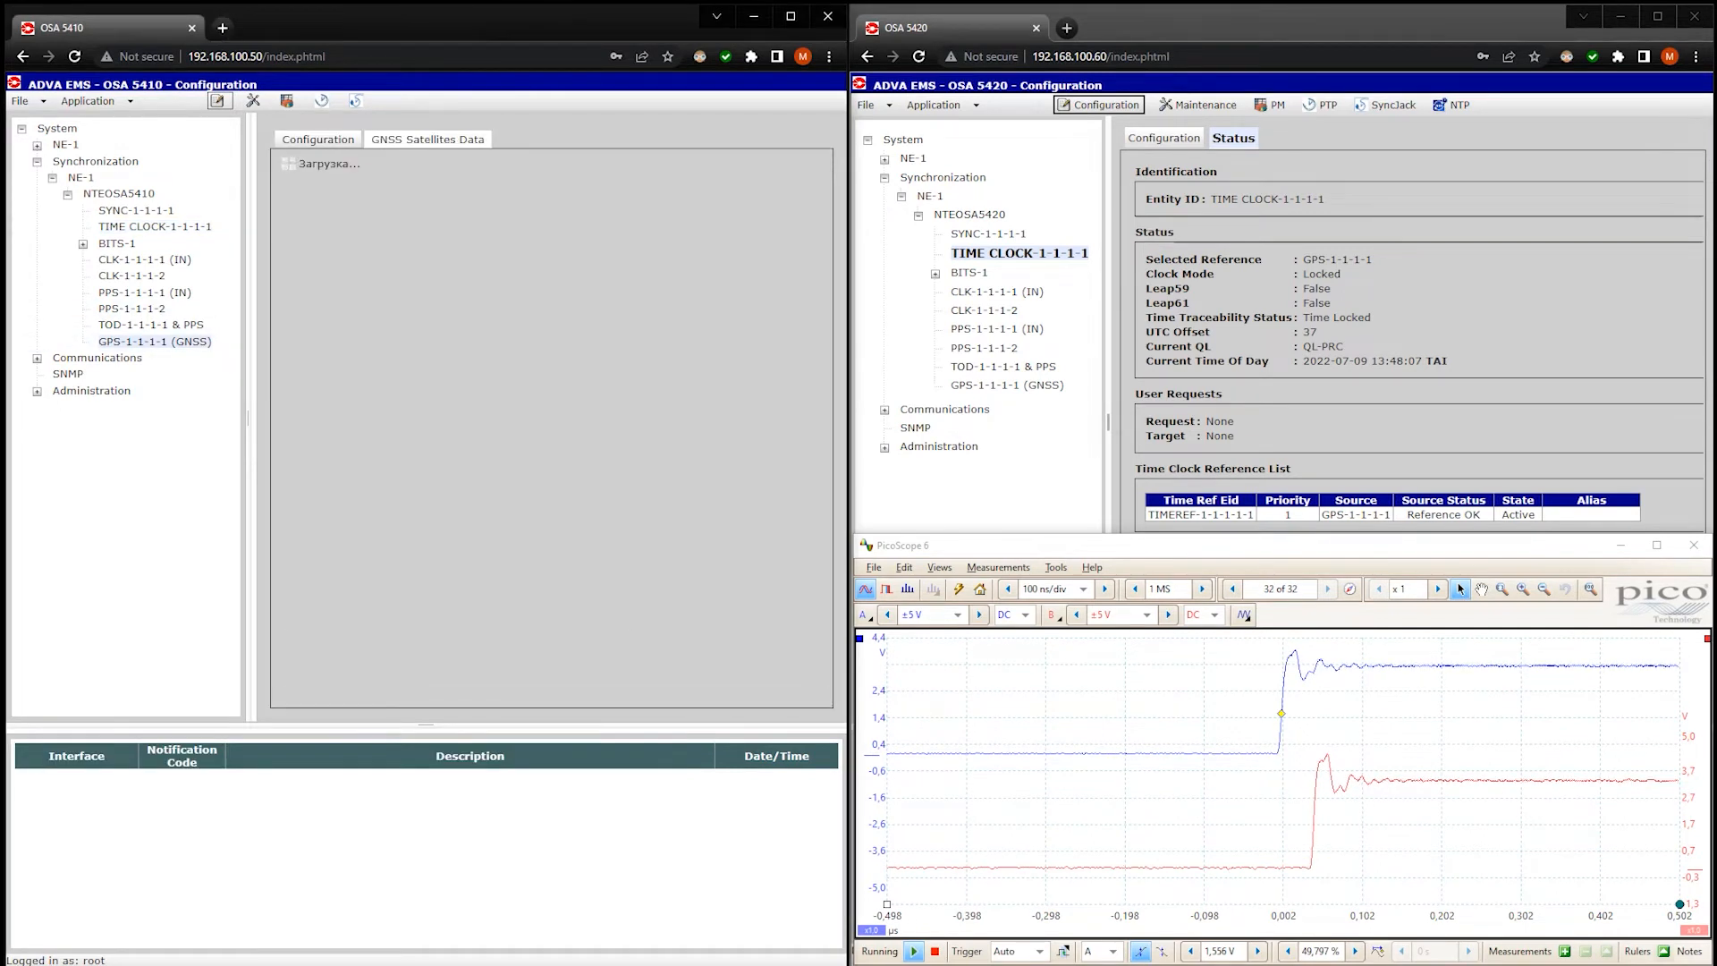
Review the 5410 GPS-1-1-1-1 satellite table and sky view: 9 in view, 8 in use
{"action": "left_click", "coordinate": [425, 139]}
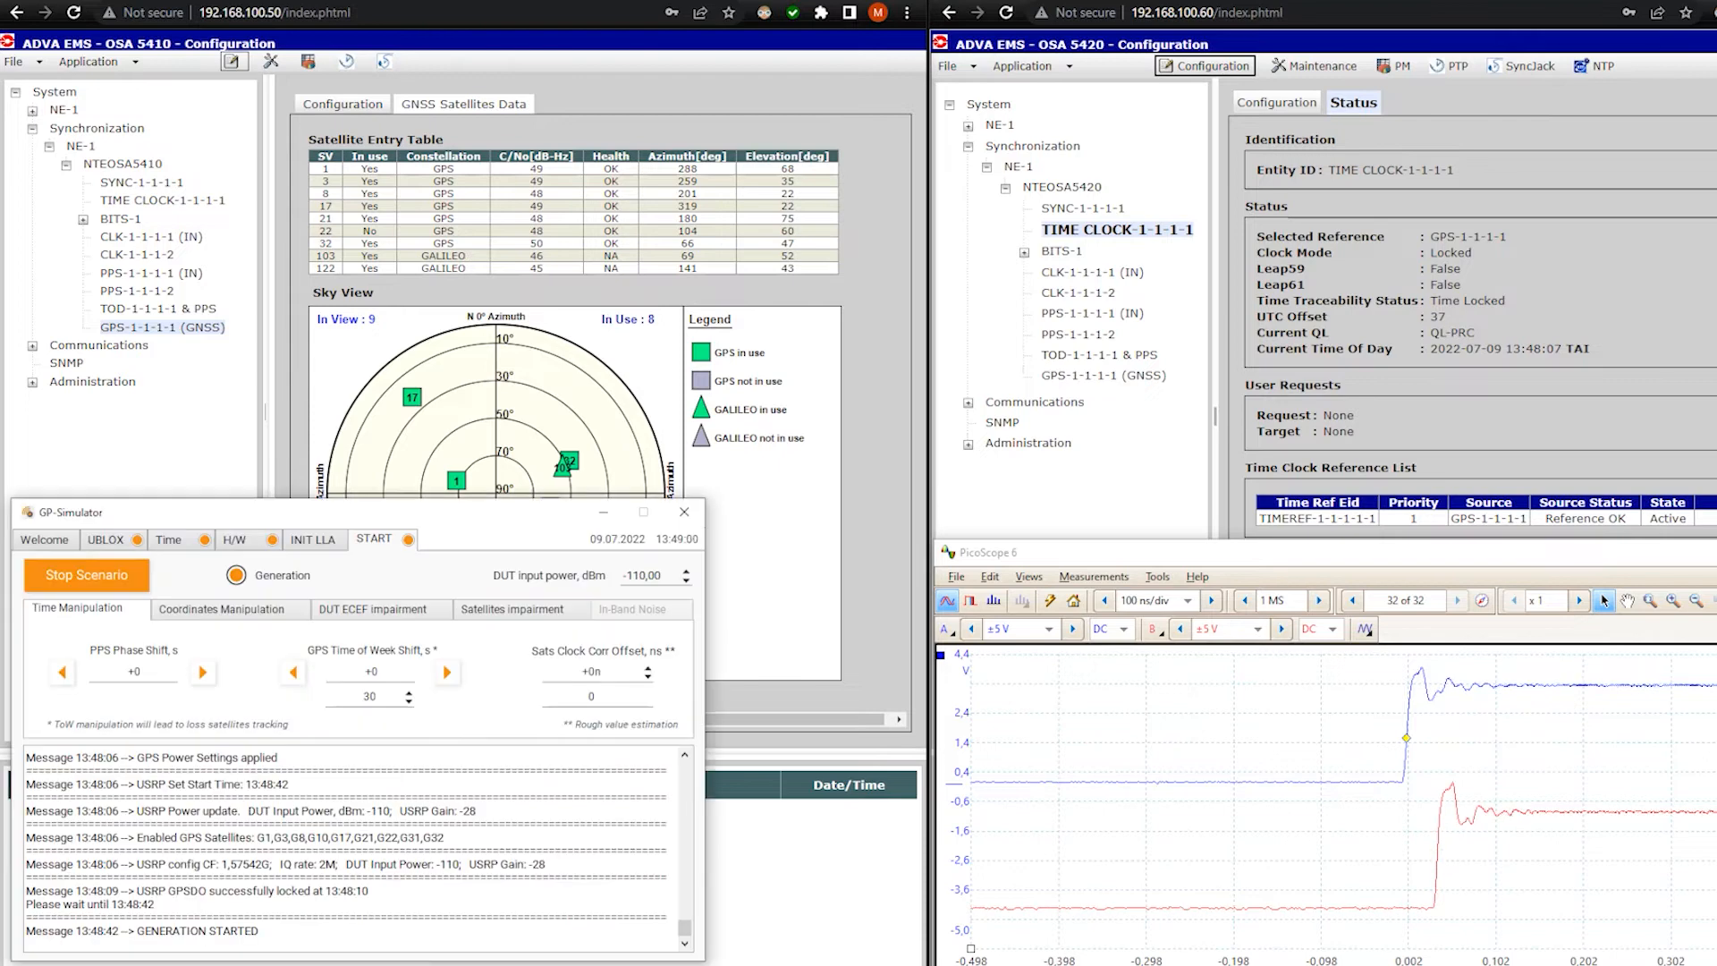
Raise satellite 8's signal impairment level to 10 dB during generation
{"action": "left_click", "coordinate": [506, 574]}
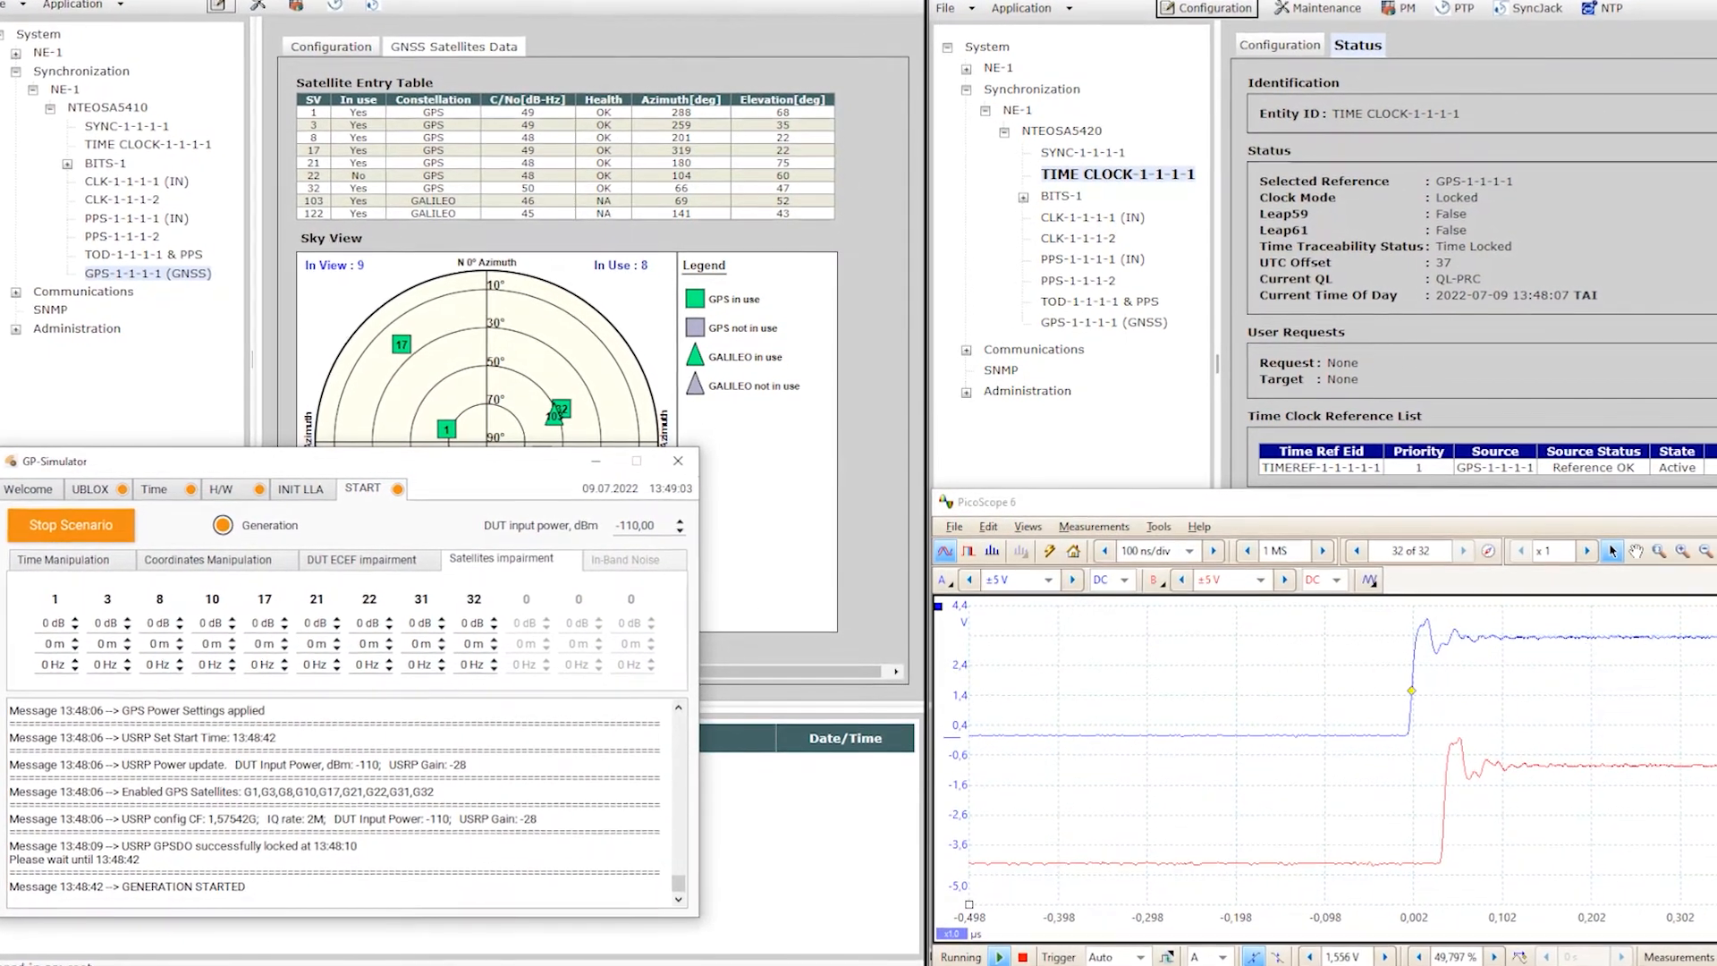
{"action": "left_click", "coordinate": [166, 624]}
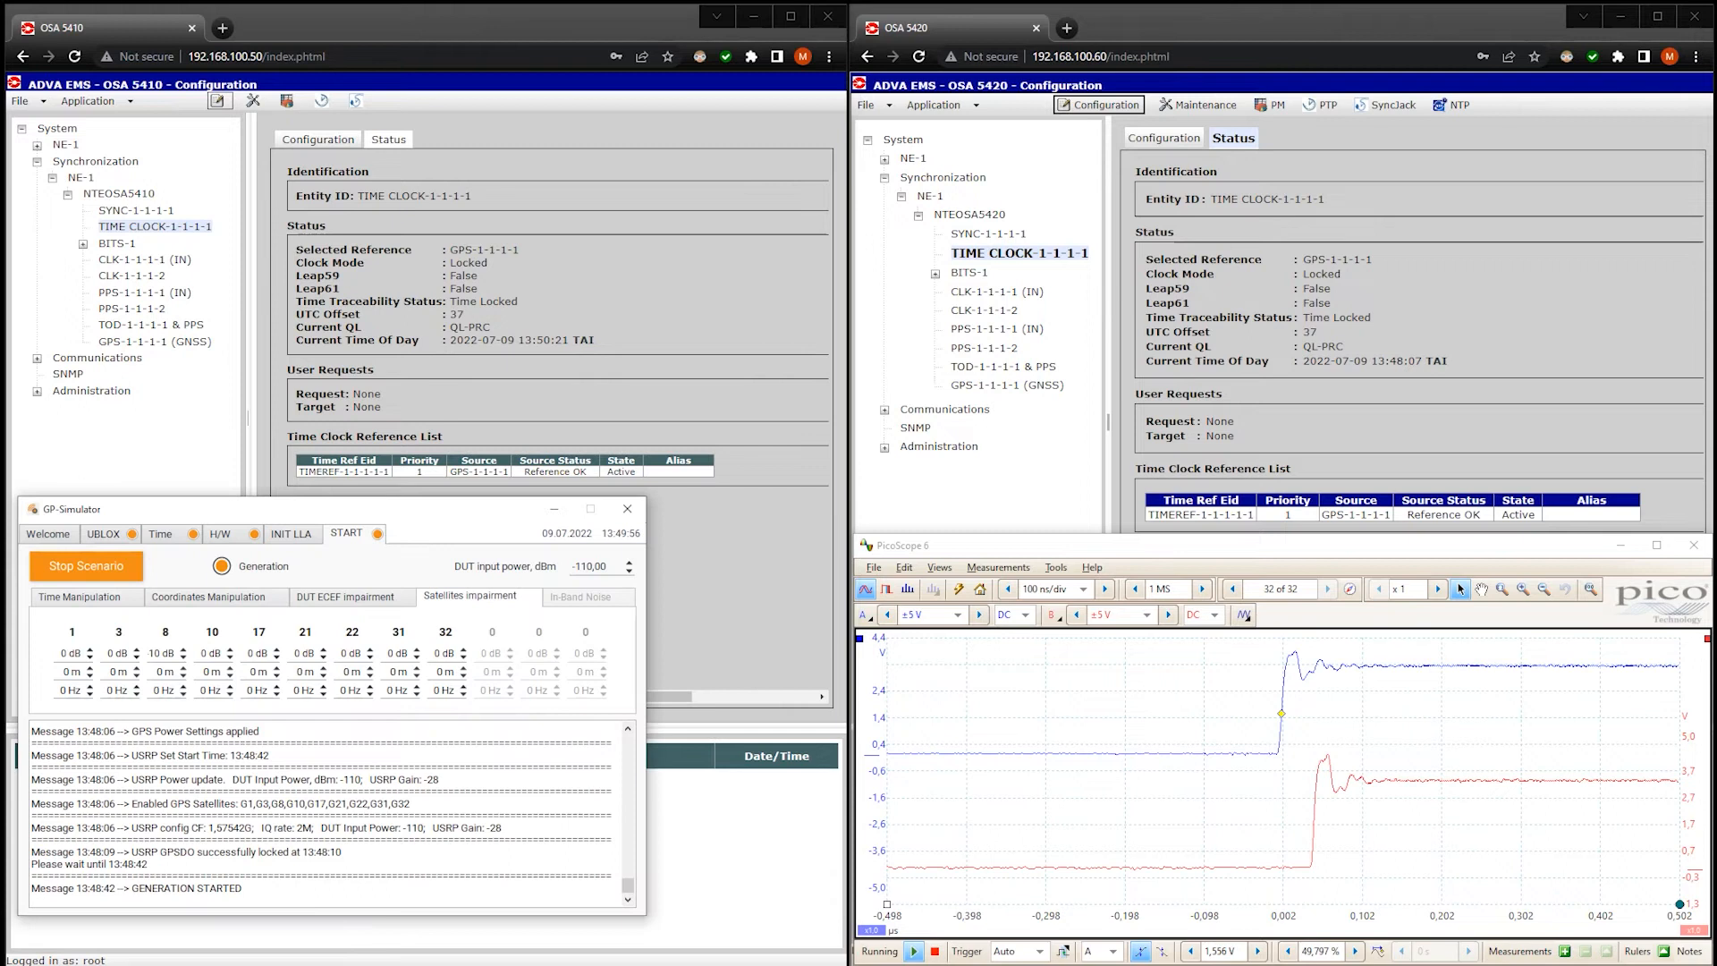
Shift the spoofed PPS phase about 0.7 µs ahead and confirm the 5410 clock stays Locked
{"action": "left_click", "coordinate": [79, 595]}
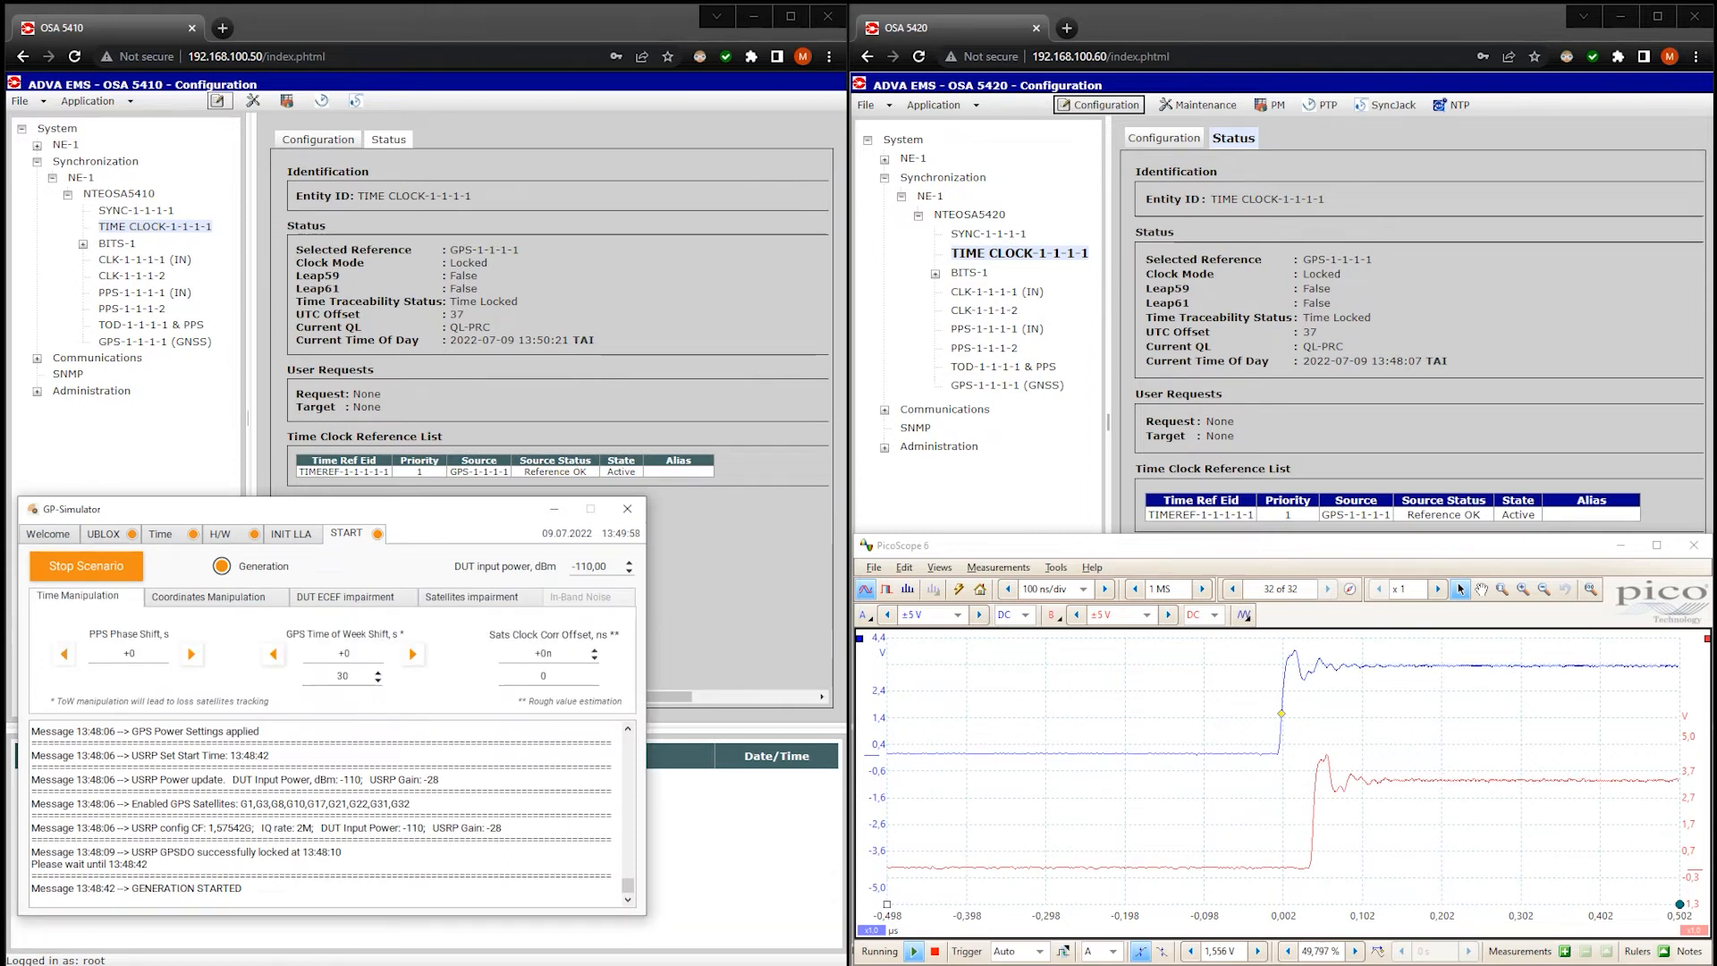
{"action": "left_click", "coordinate": [1054, 589]}
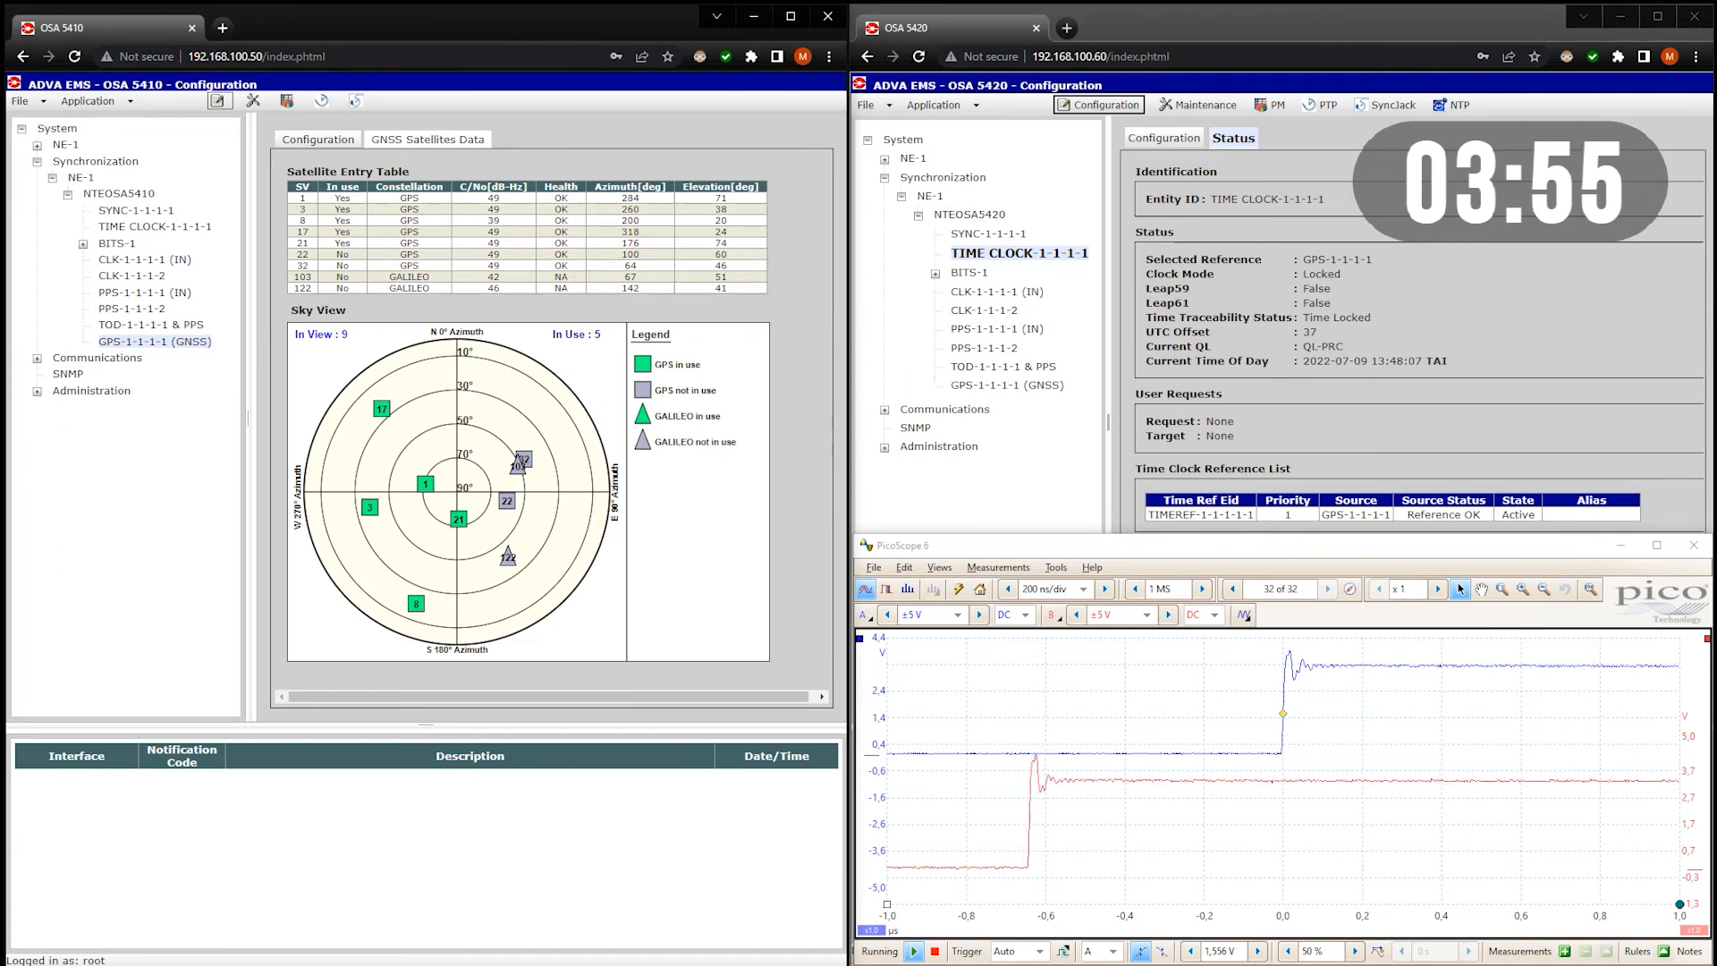
{"action": "left_click", "coordinate": [387, 140]}
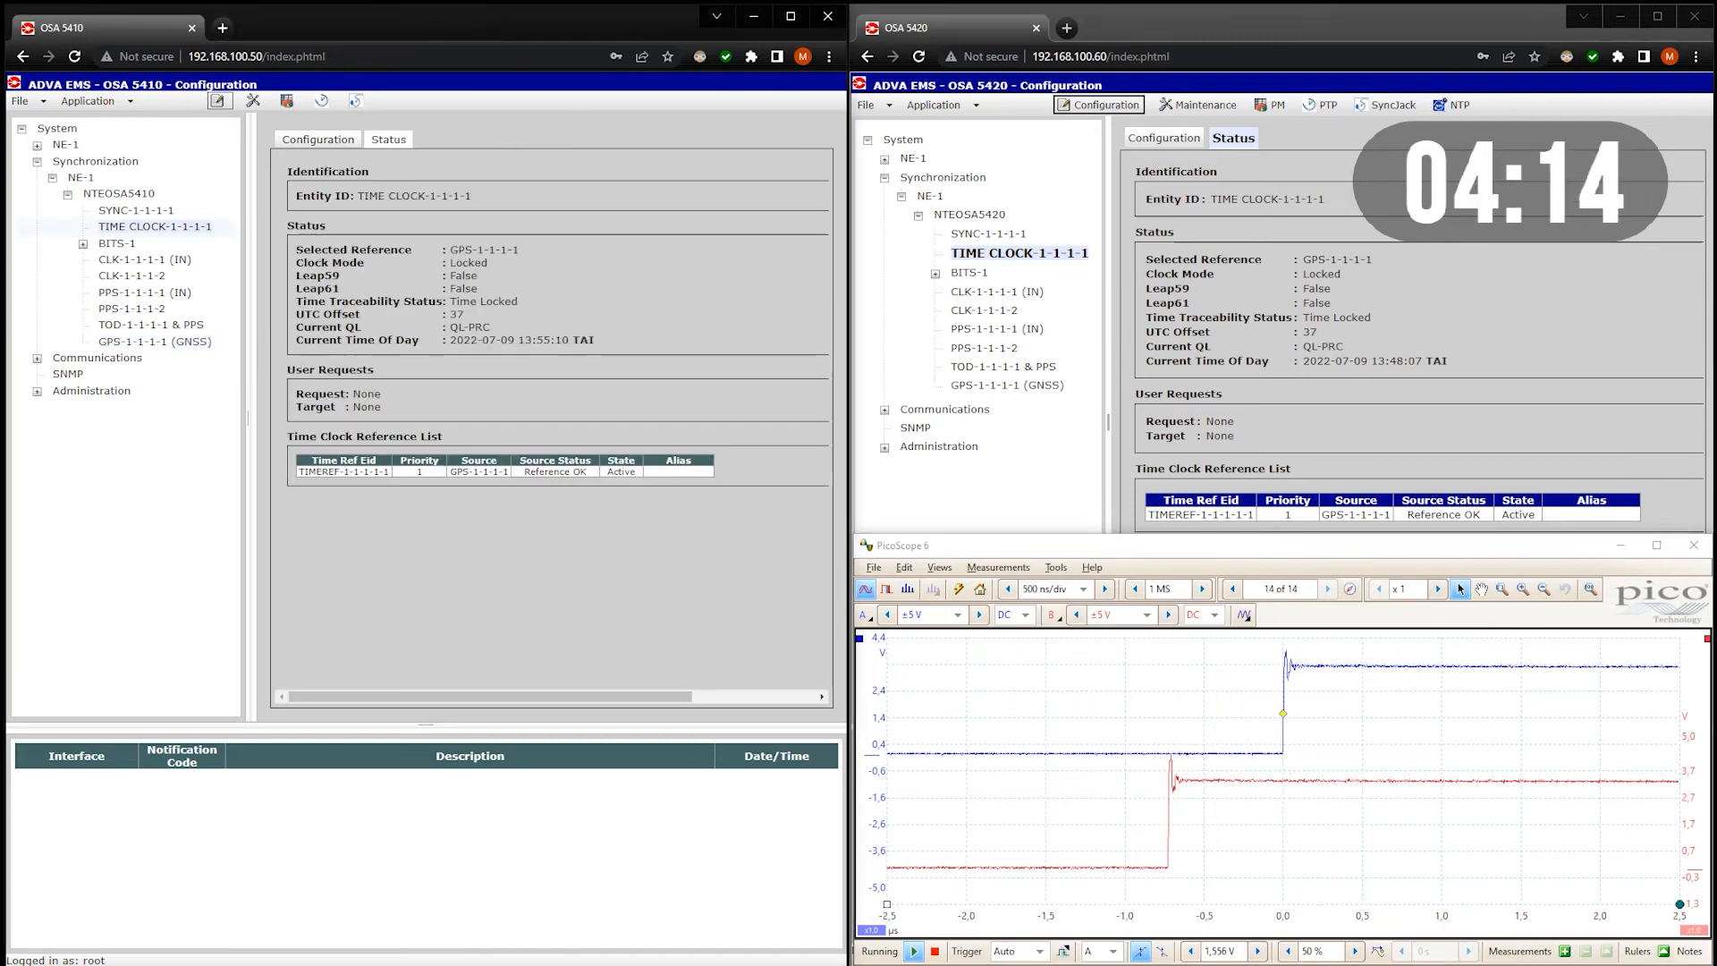